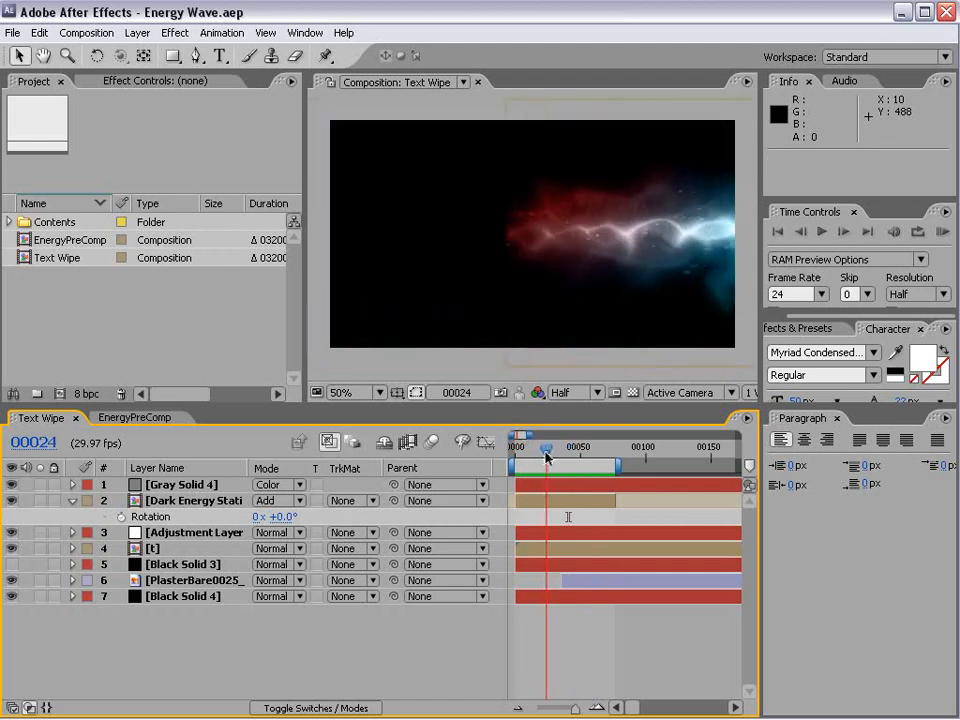
Step: Switch to the EnergyPreComp composition and bring up new Composition Settings
{"action": "left_click_drag", "start_coordinate": [547, 447], "coordinate": [568, 447]}
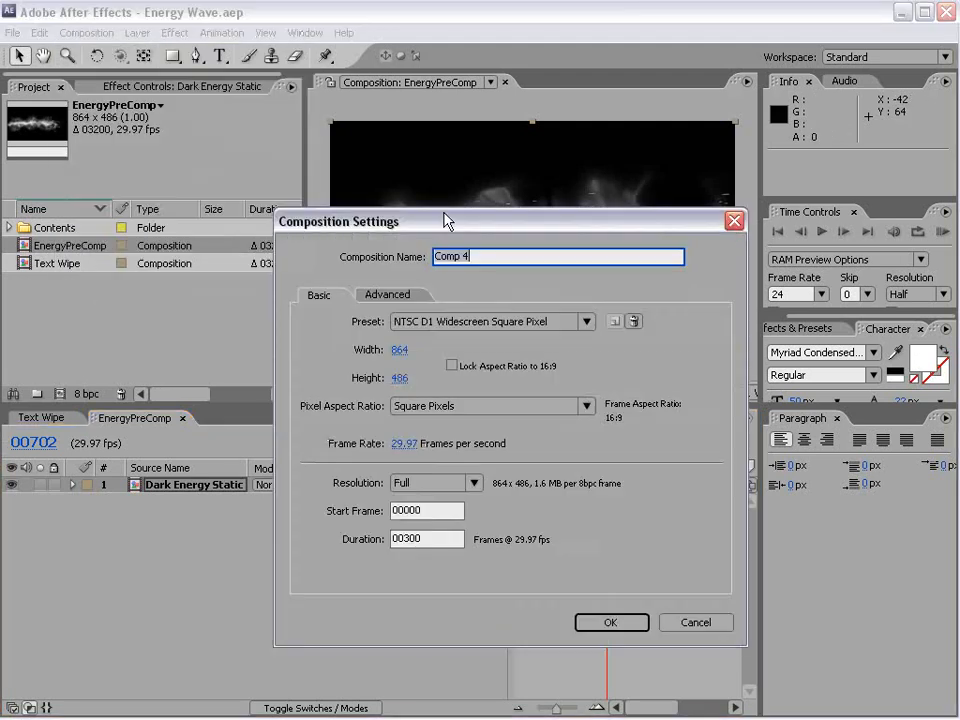
Step: Create Comp 4 from the NTSC D1 Widescreen Square Pixel preset (864×486, 300 frames)
{"action": "left_click", "coordinate": [585, 321]}
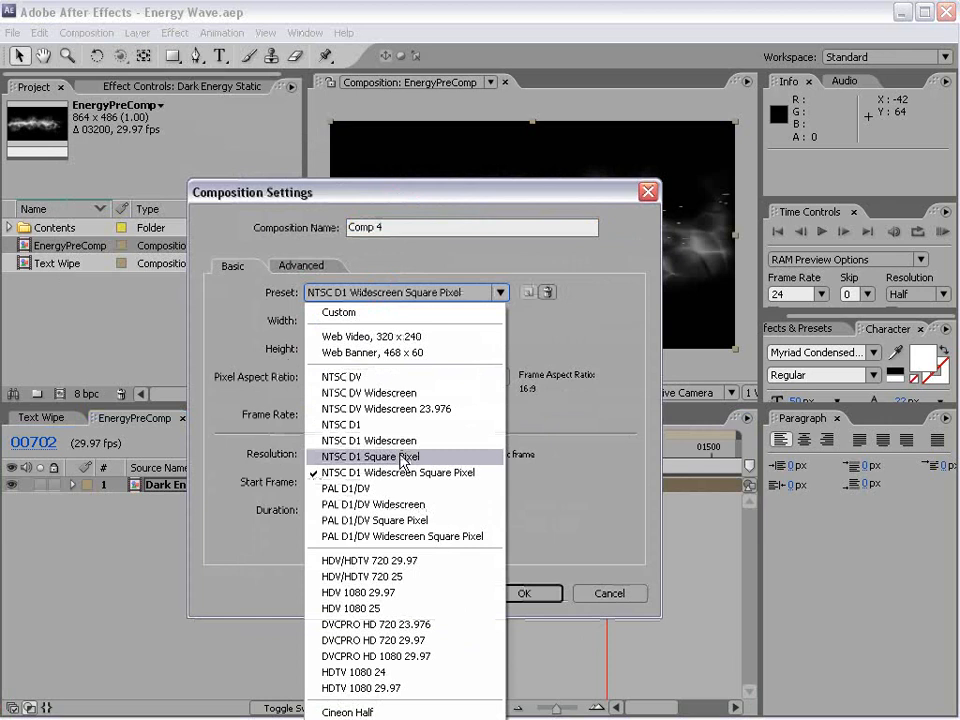
{"action": "left_click", "coordinate": [398, 472]}
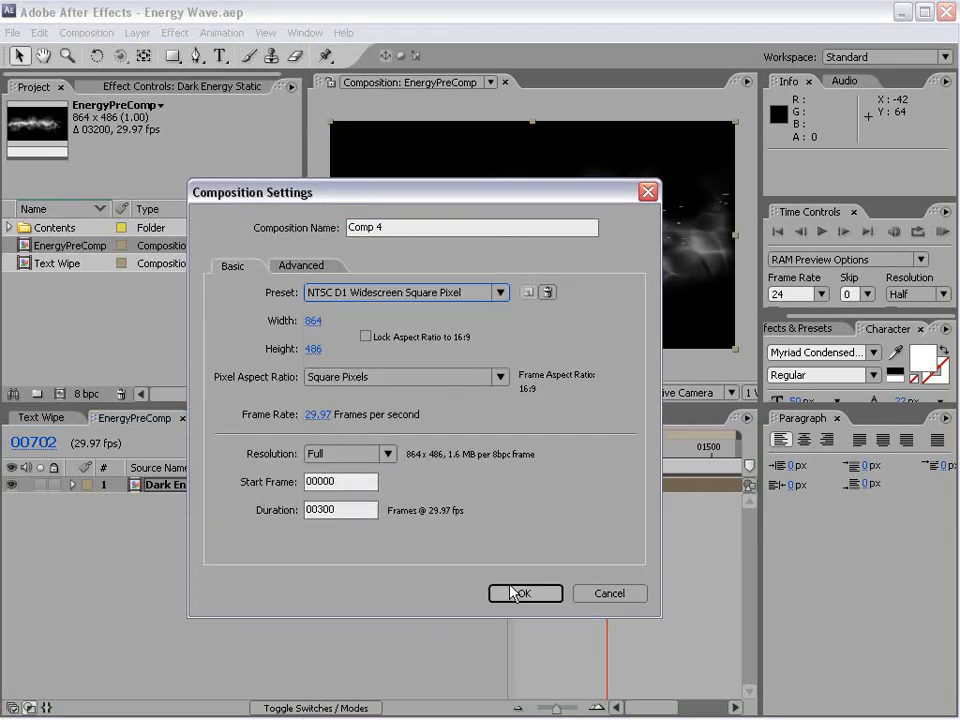
{"action": "left_click", "coordinate": [525, 593]}
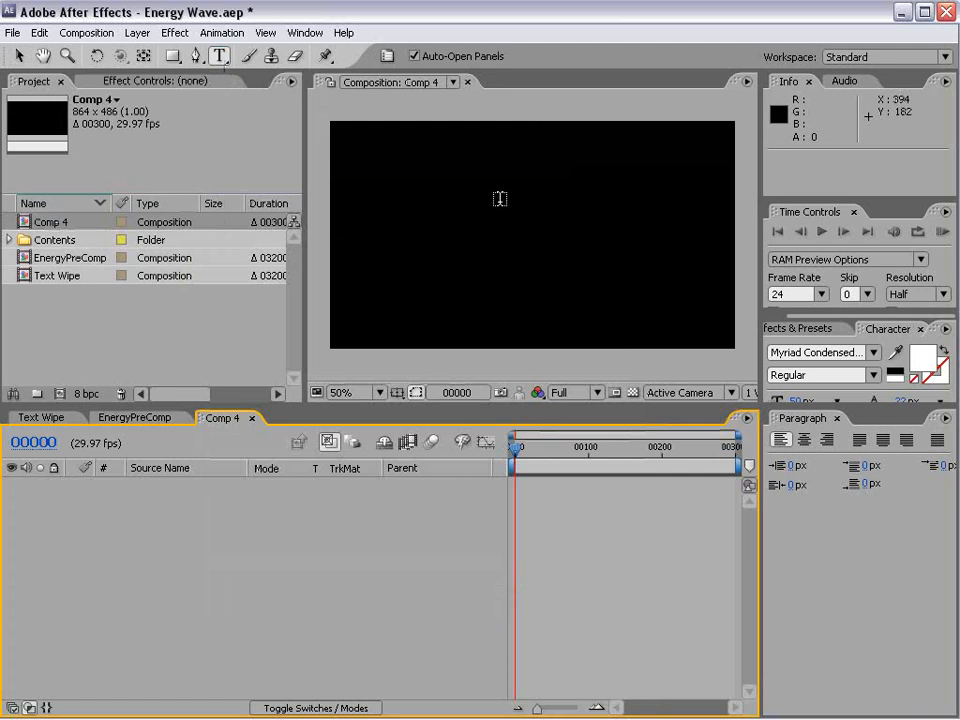
Step: Type VIDEO and COPILOT text layers, sizing COPILOT larger beneath the small VIDEO
{"action": "type", "text": "VIDE"}
{"action": "type", "text": "C"}
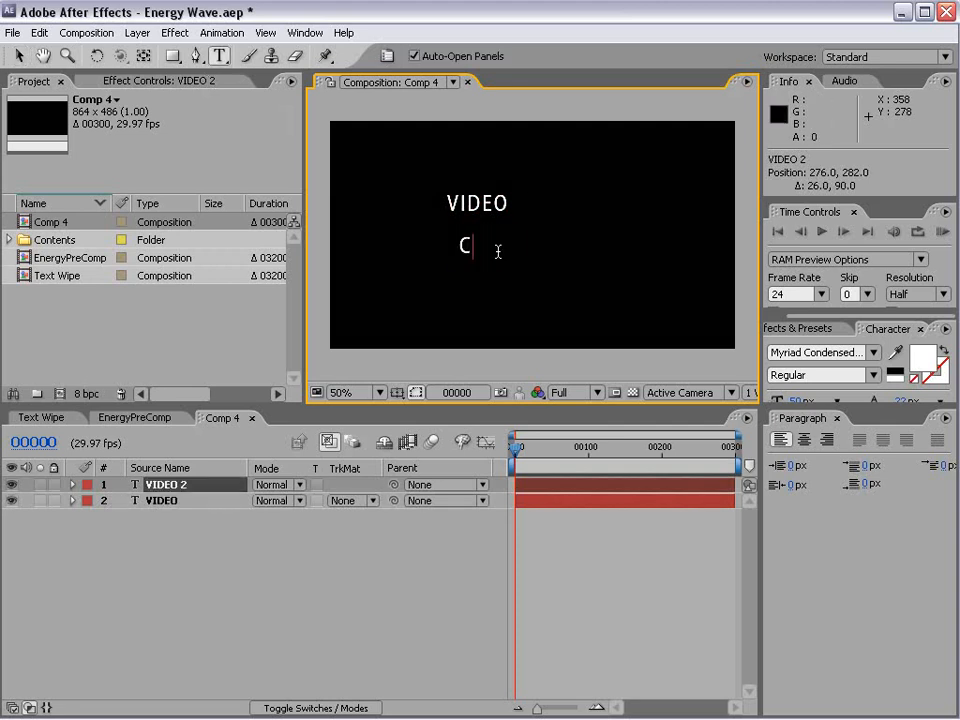
{"action": "type", "text": "OPILOT"}
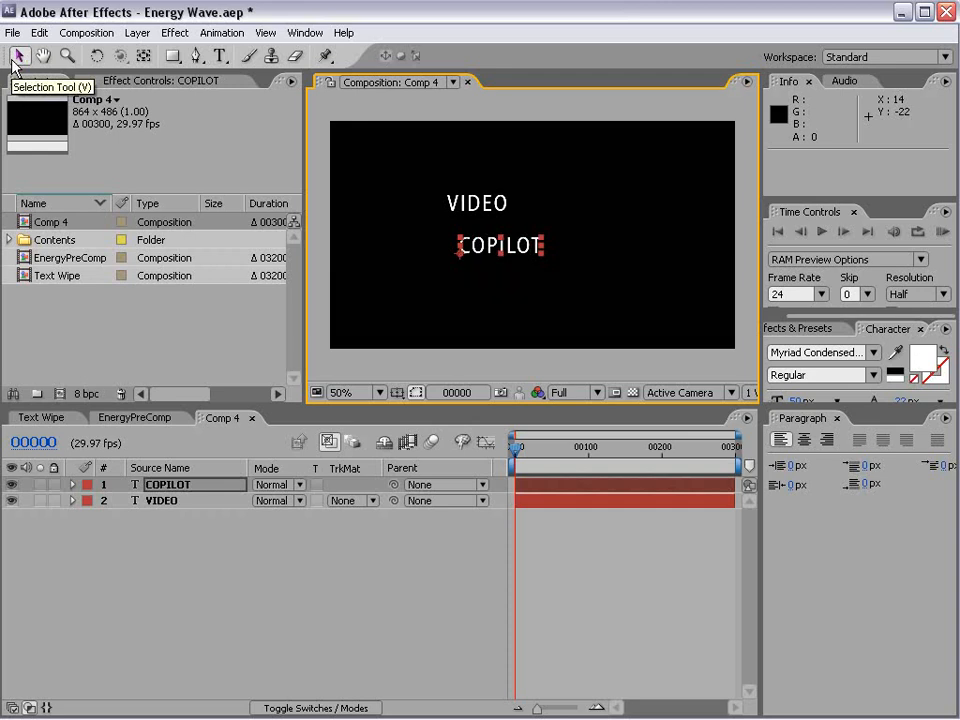
{"action": "mouse_move", "coordinate": [543, 243]}
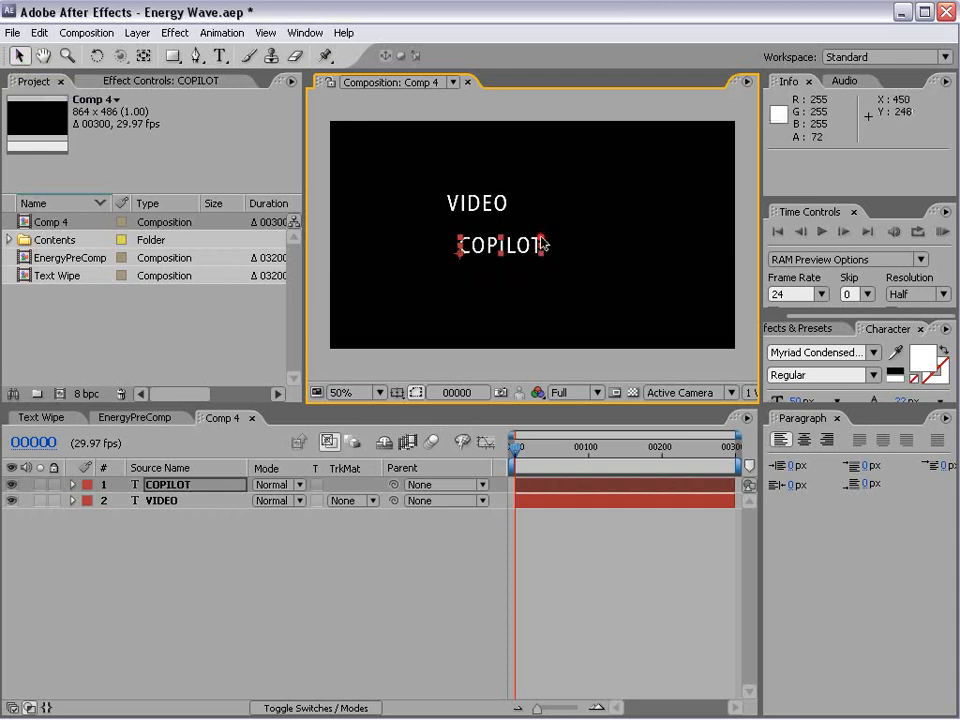
{"action": "left_click", "coordinate": [161, 500]}
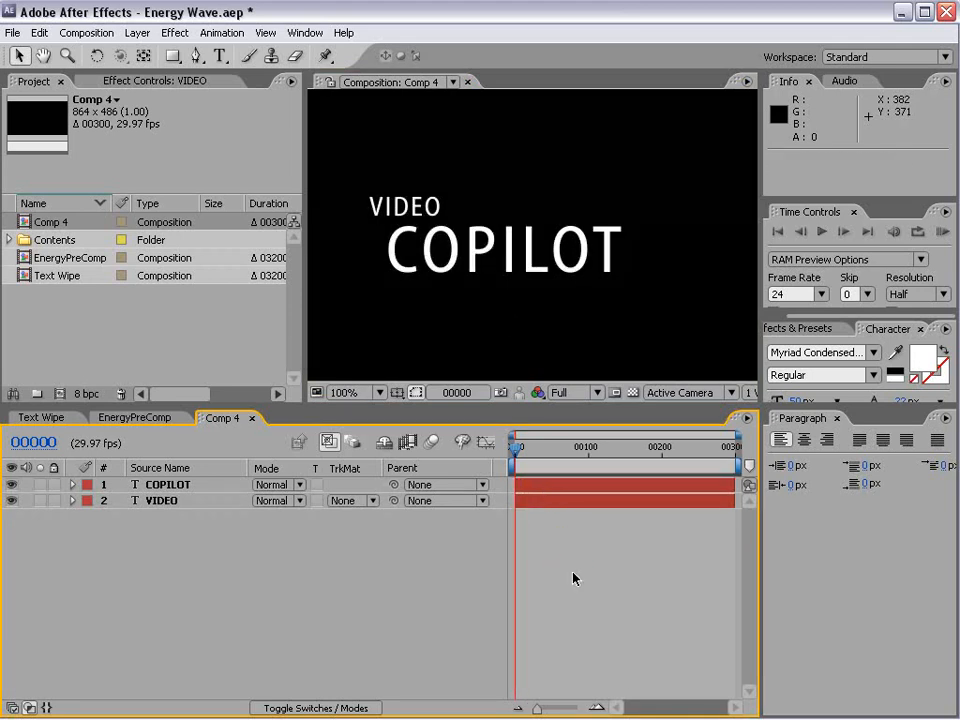
{"action": "left_click", "coordinate": [167, 484]}
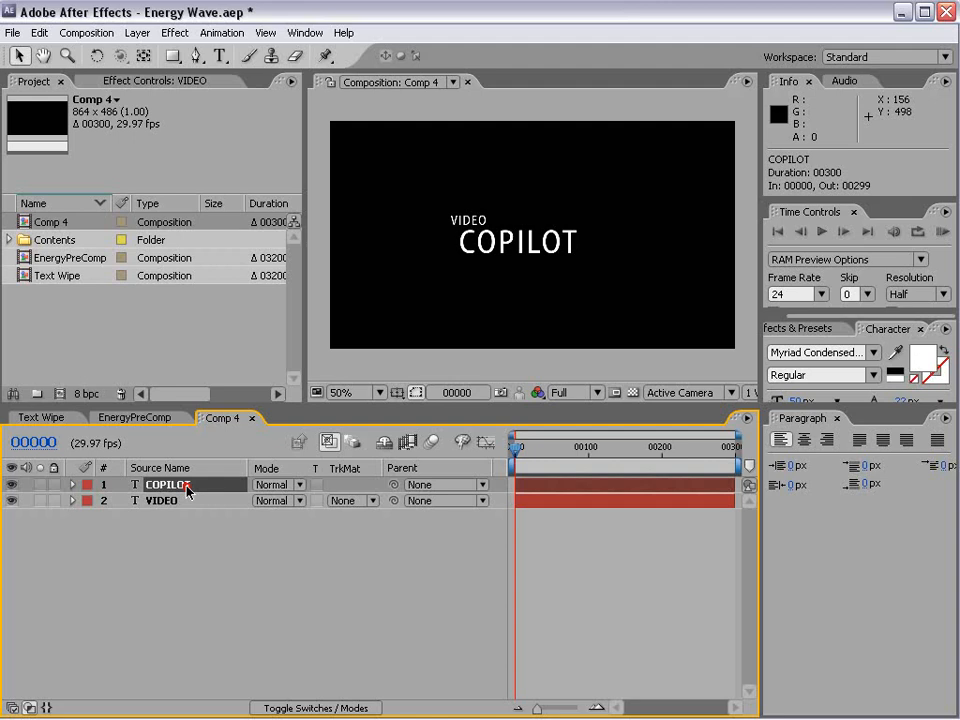
Step: Pre-compose both text layers into a composition named Title, moving all attributes
{"action": "left_click", "coordinate": [137, 32]}
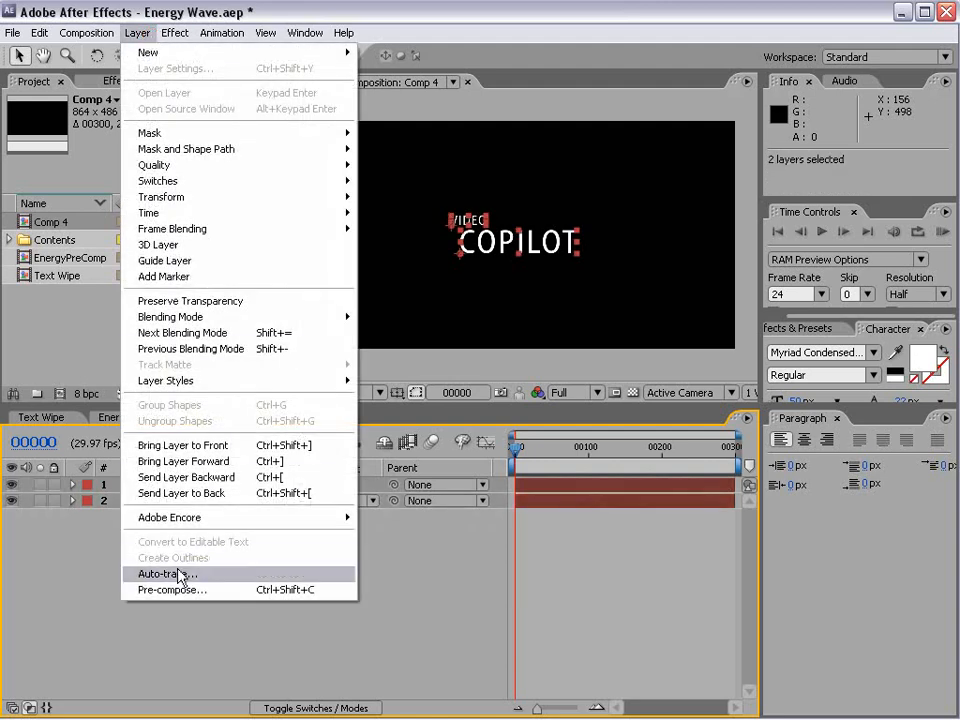
{"action": "left_click", "coordinate": [171, 589]}
{"action": "type", "text": "Title"}
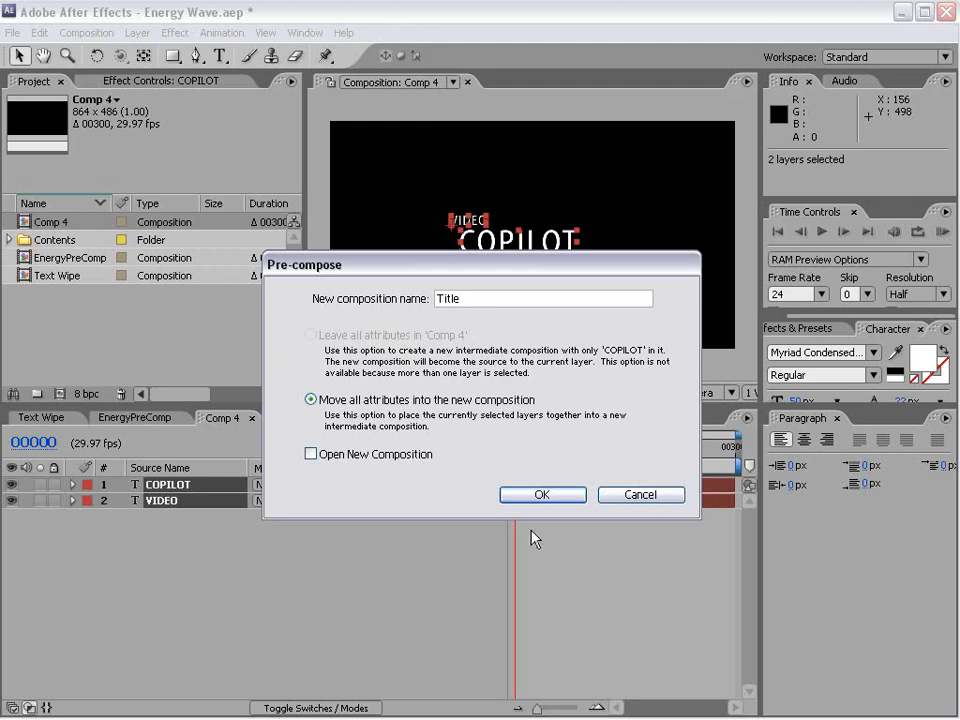
{"action": "left_click", "coordinate": [542, 494]}
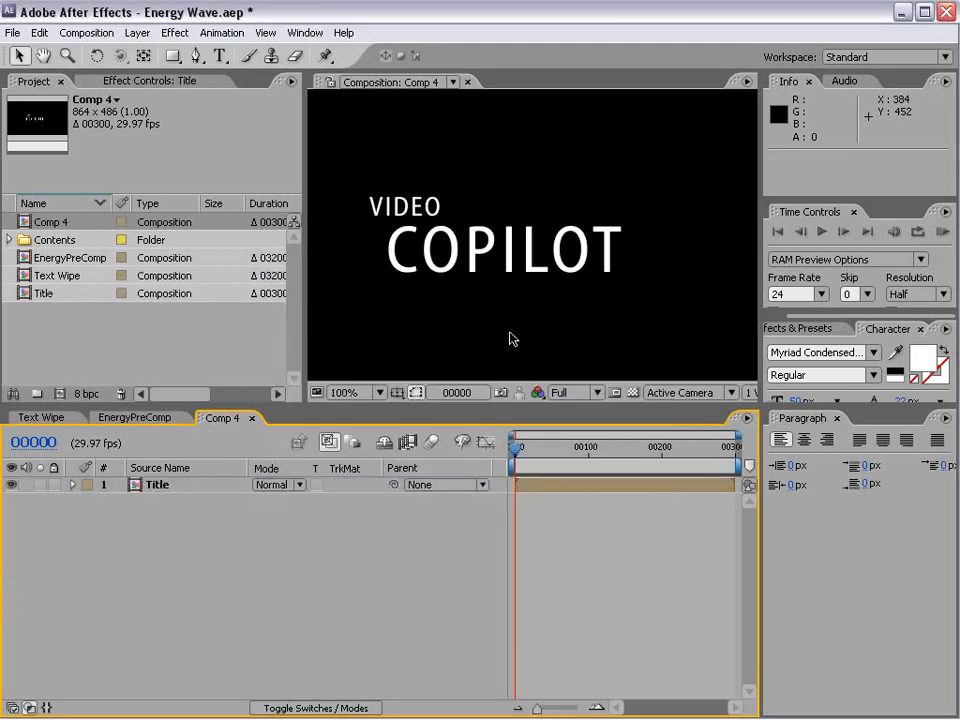
{"action": "left_click", "coordinate": [354, 392]}
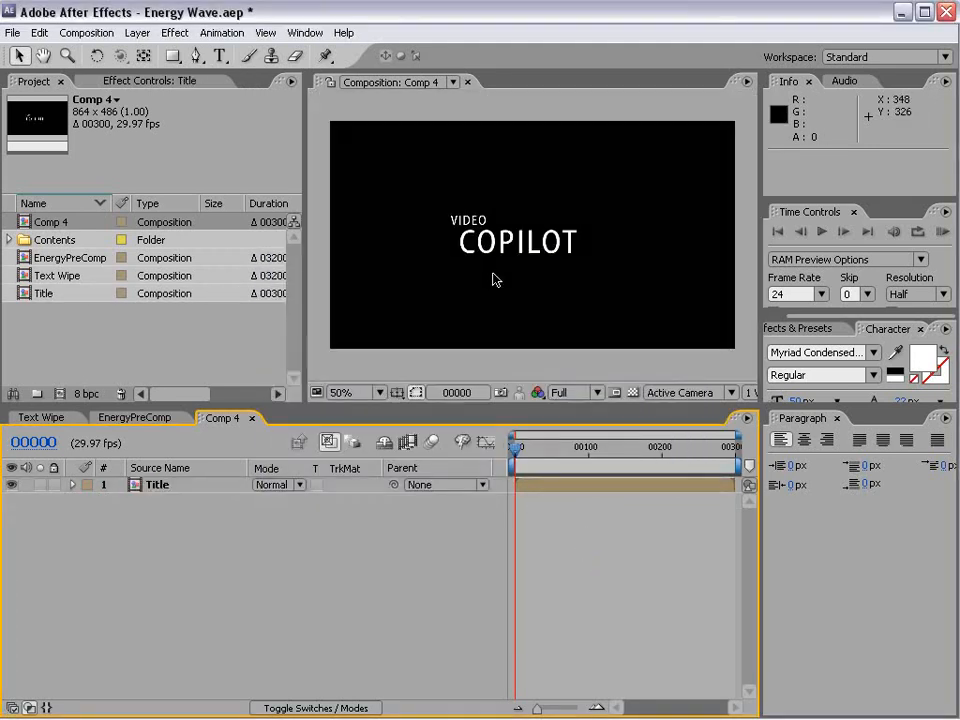
{"action": "left_click", "coordinate": [70, 257]}
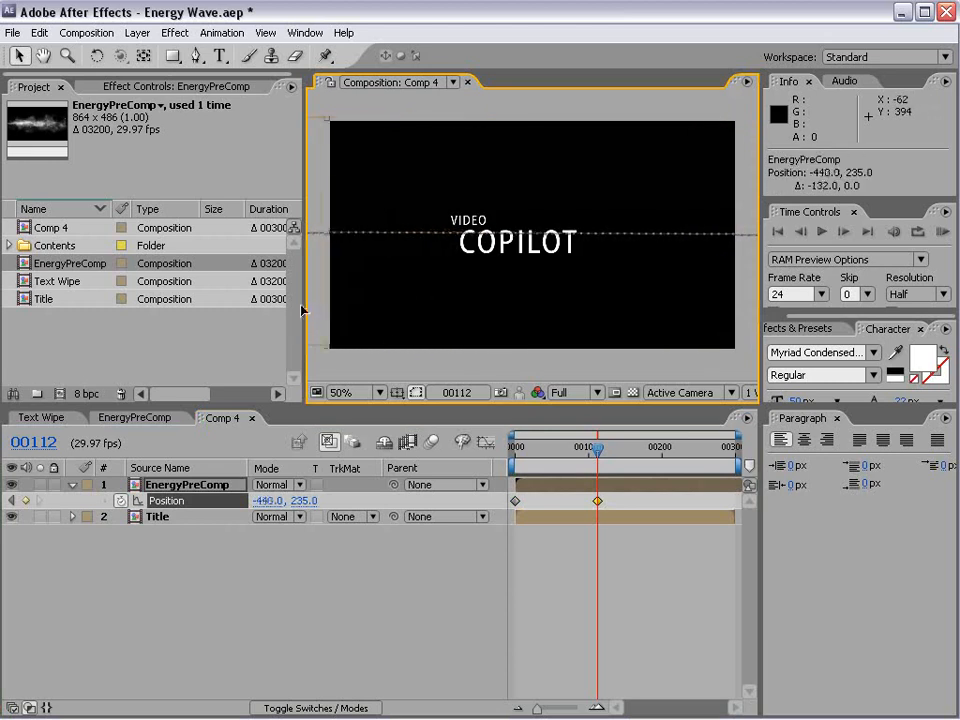
Step: Set the EnergyPreComp layer's blending mode to Screen
{"action": "left_click", "coordinate": [278, 484]}
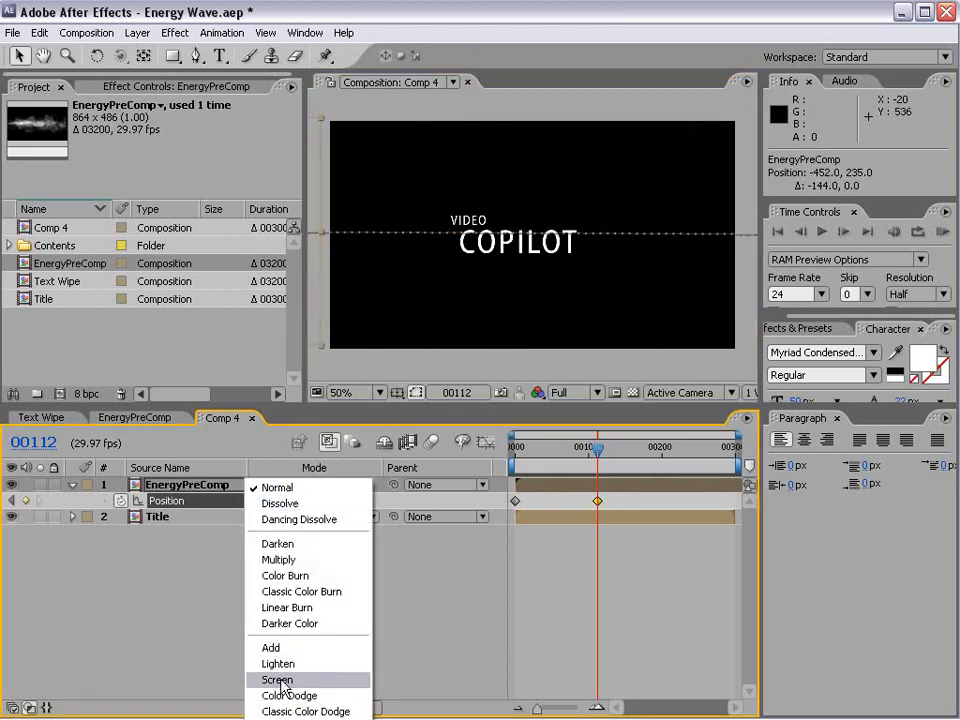
{"action": "left_click", "coordinate": [276, 680]}
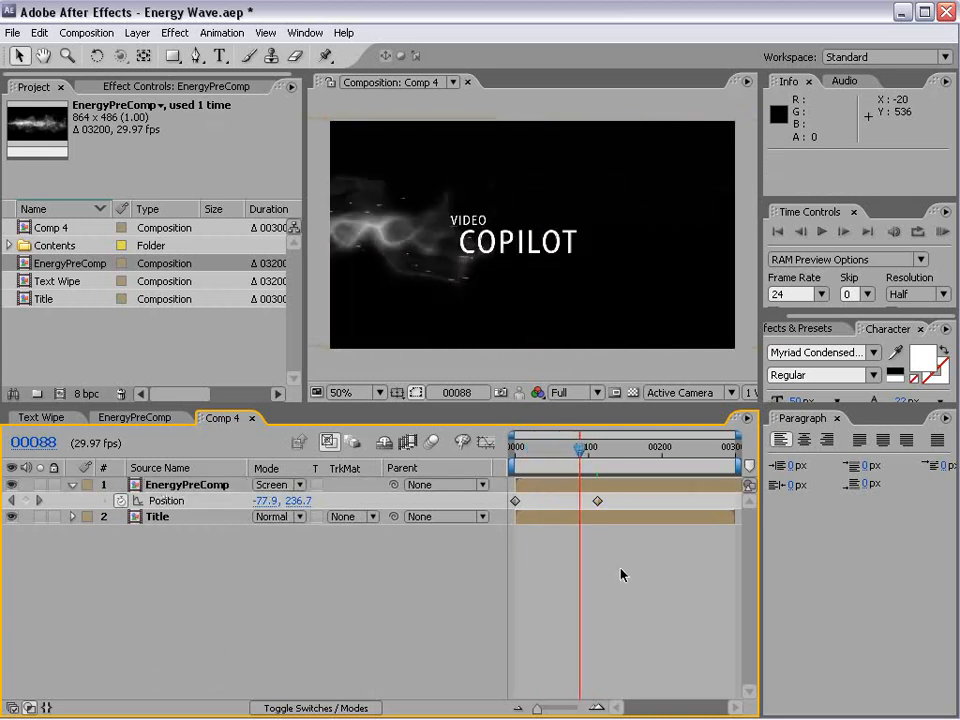
Step: Create a new solid layer named Colorize
{"action": "left_click", "coordinate": [137, 32]}
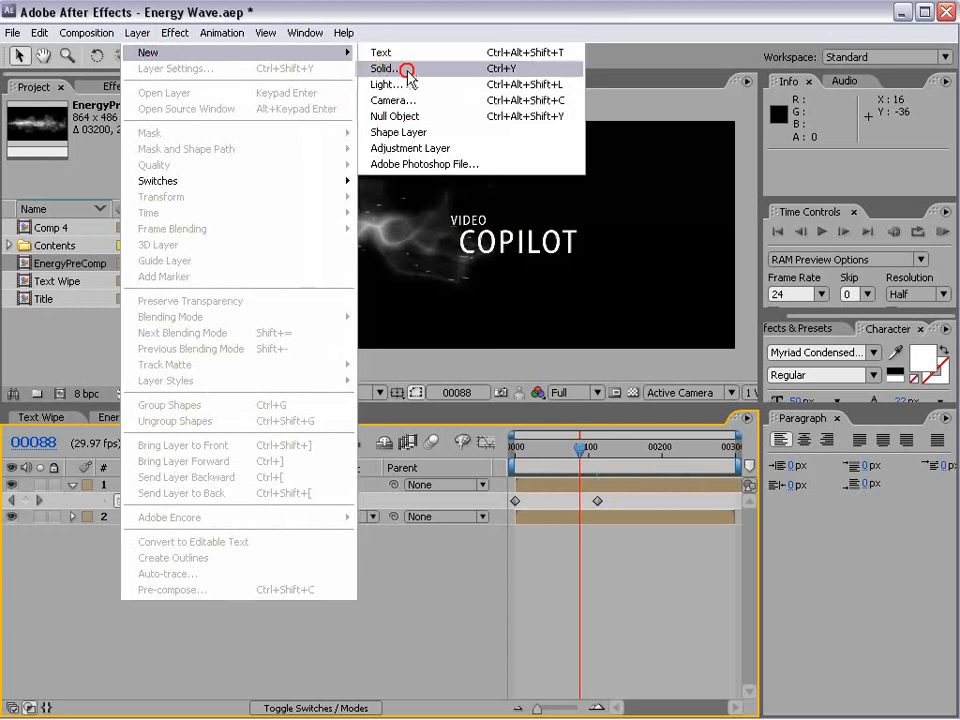
{"action": "left_click", "coordinate": [387, 68]}
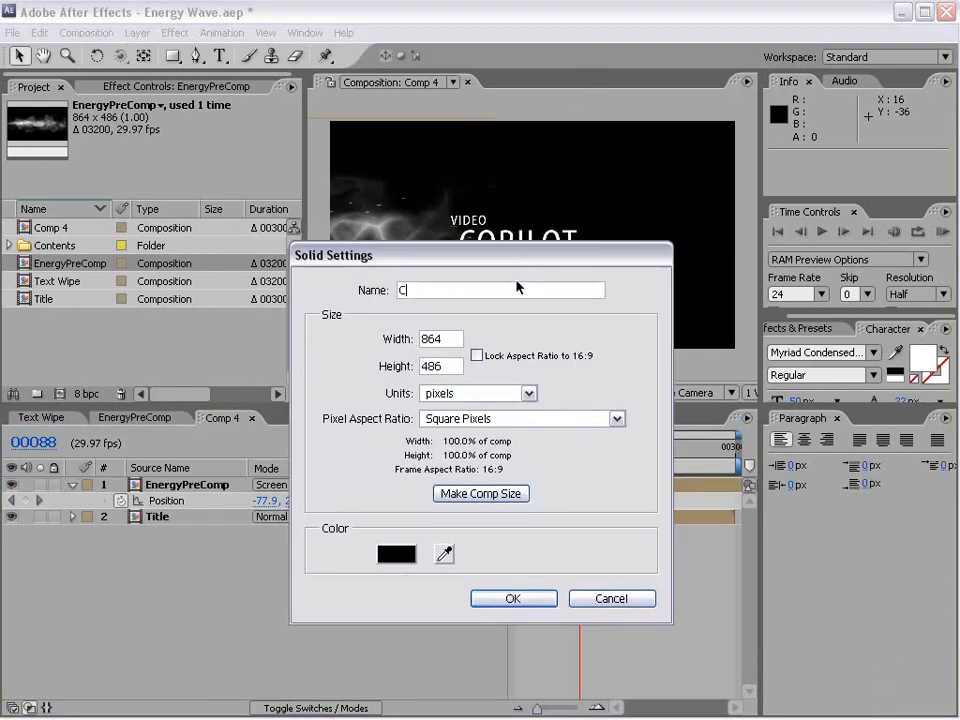
{"action": "type", "text": "olorize"}
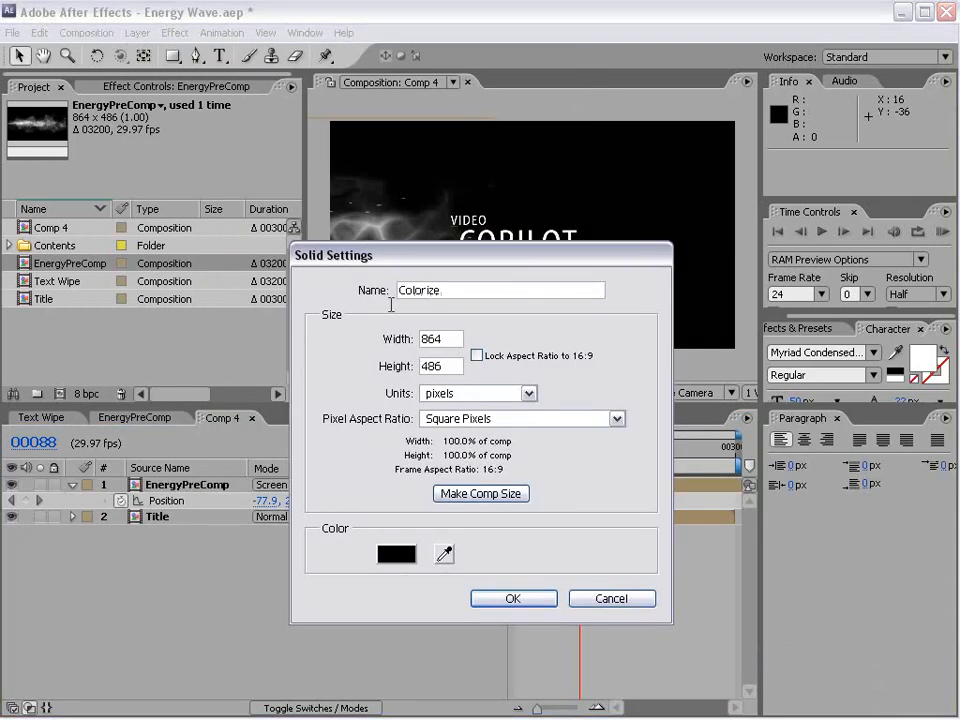
{"action": "left_click", "coordinate": [513, 598]}
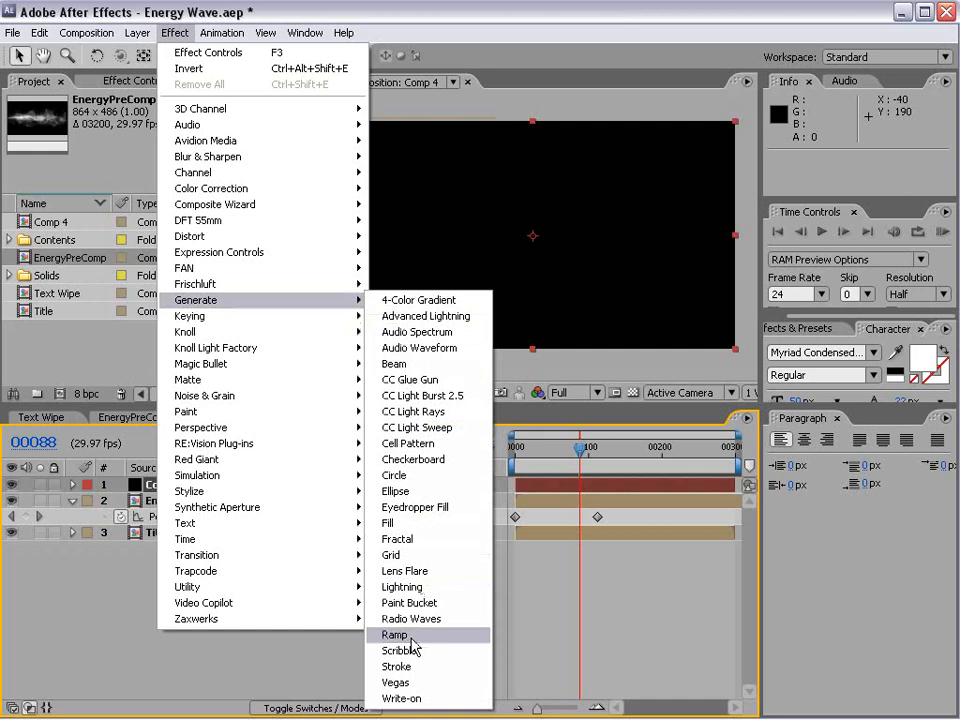
Step: Give Colorize a red-to-cyan radial Ramp and set its mode to Color
{"action": "left_click", "coordinate": [395, 635]}
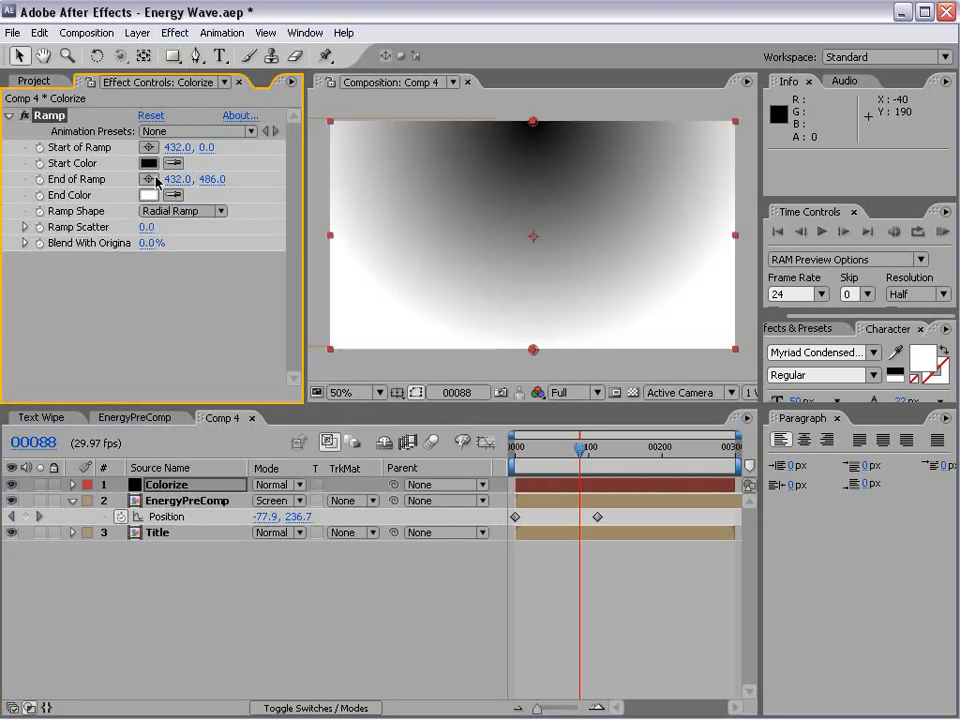
{"action": "left_click", "coordinate": [148, 163]}
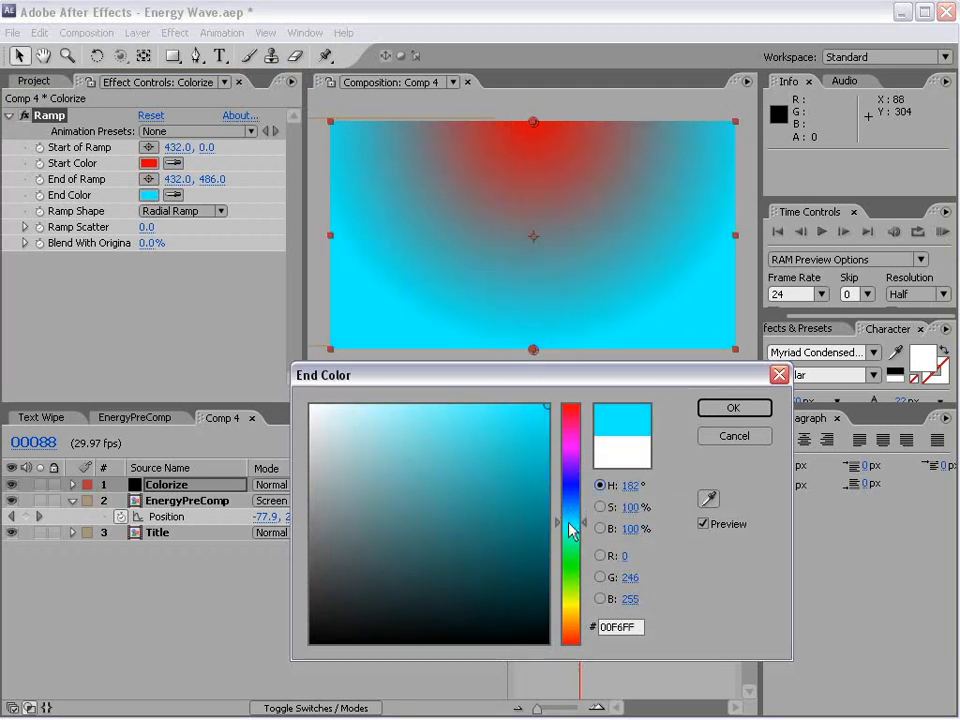
{"action": "left_click", "coordinate": [733, 407]}
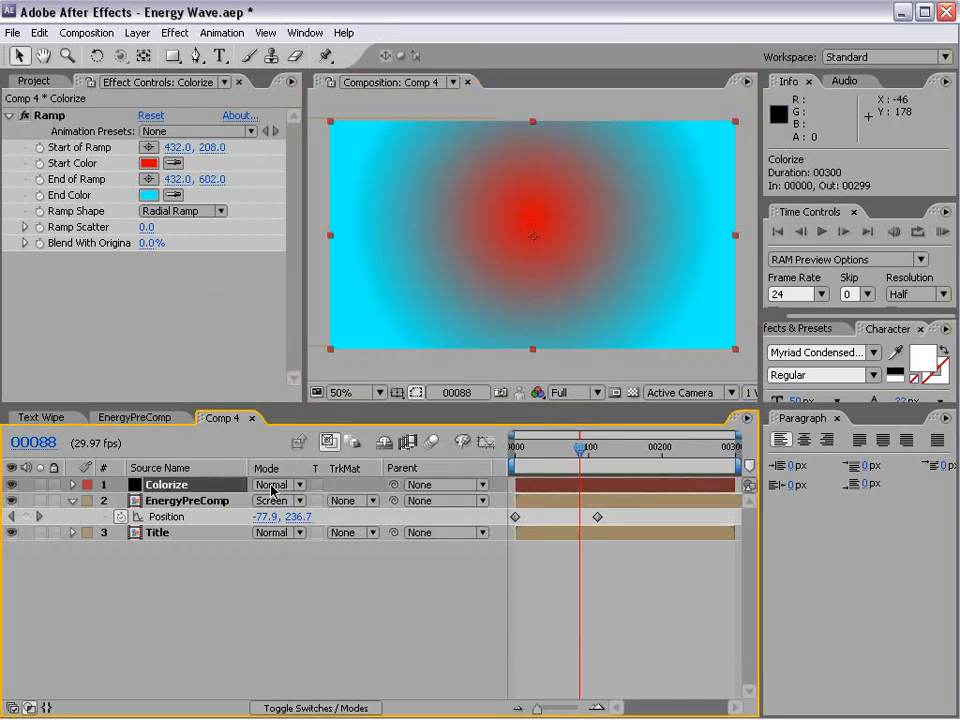
{"action": "left_click", "coordinate": [272, 484]}
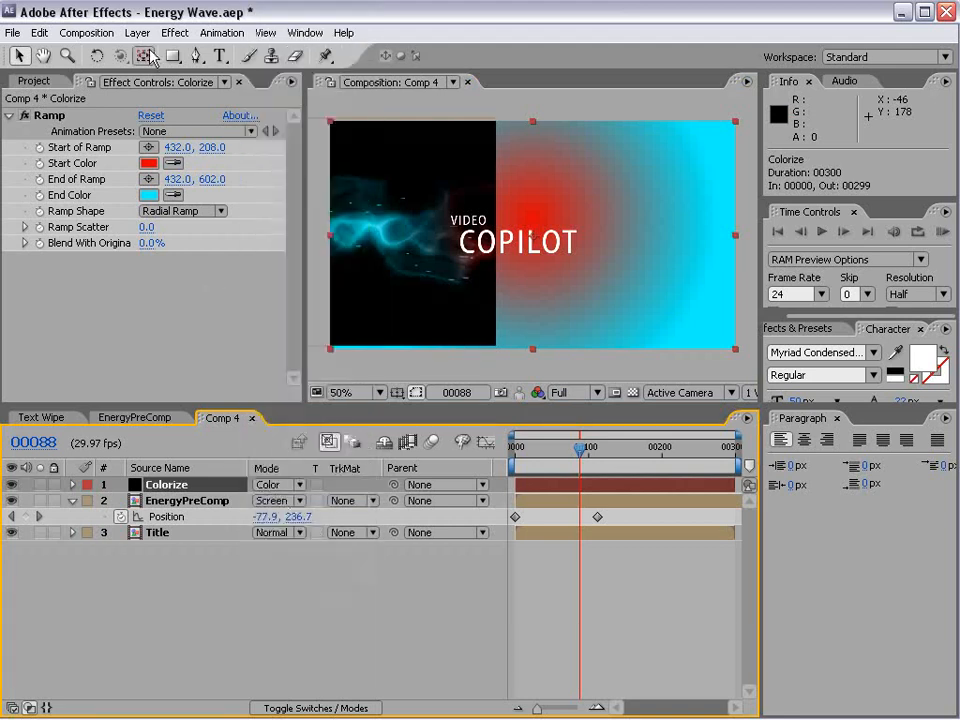
Step: Add a black solid named BG at the bottom of the layer stack
{"action": "left_click", "coordinate": [137, 32]}
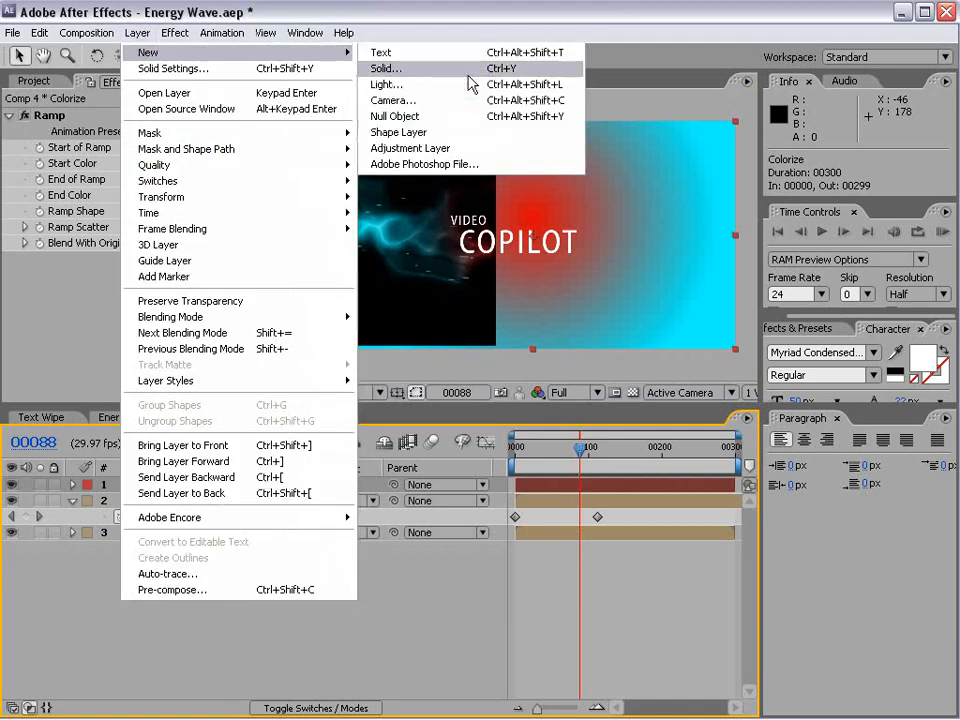
{"action": "left_click", "coordinate": [387, 68]}
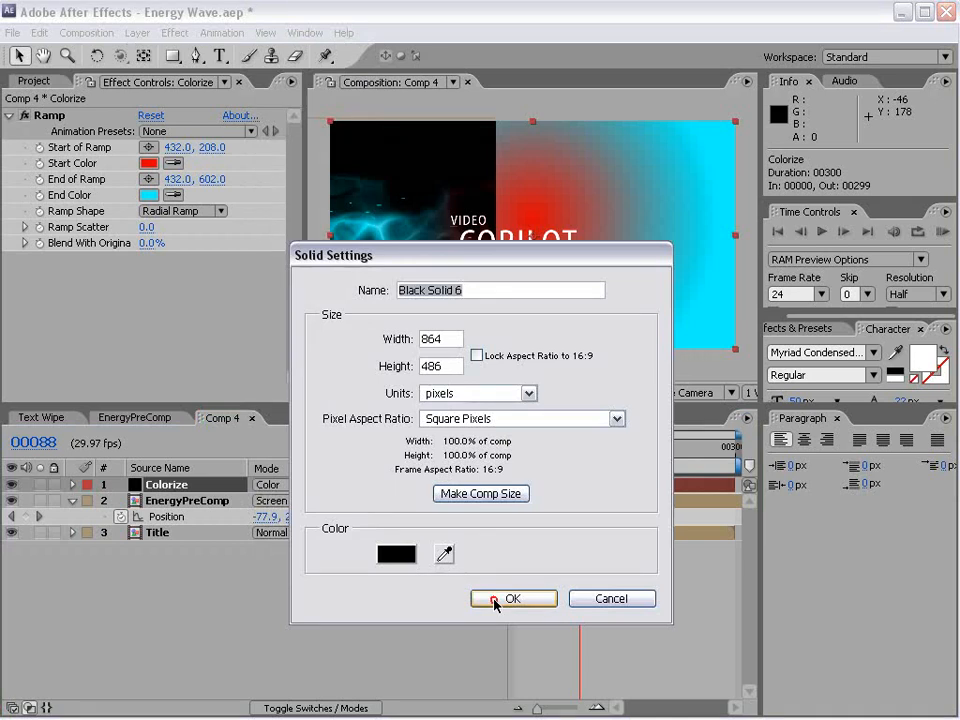
{"action": "left_click", "coordinate": [513, 598]}
{"action": "type", "text": "BG"}
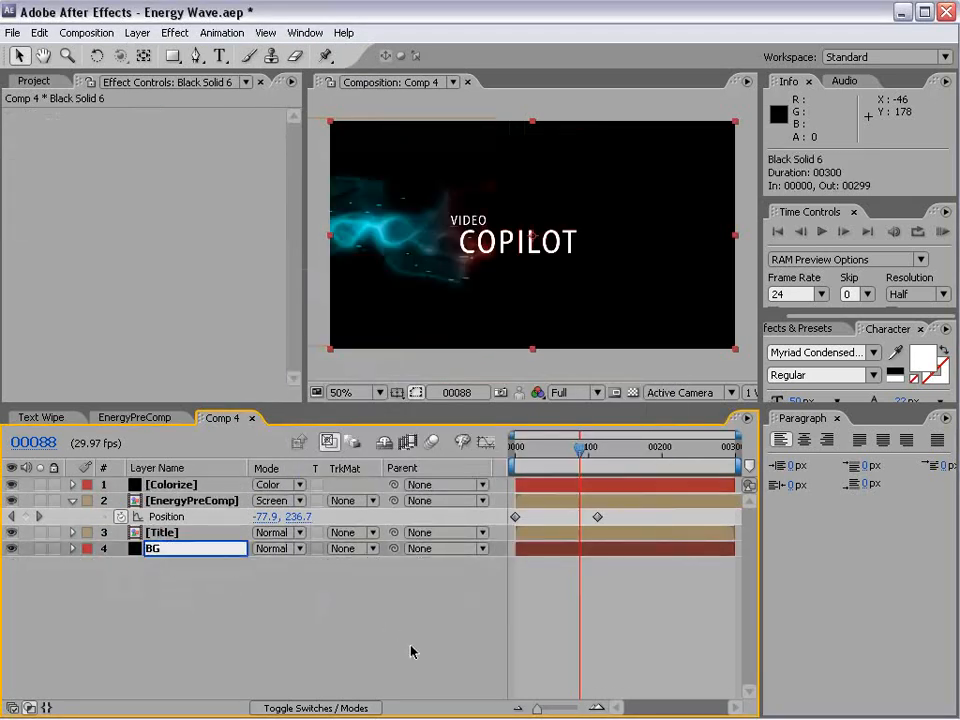
{"action": "left_click_drag", "start_coordinate": [580, 447], "coordinate": [570, 447]}
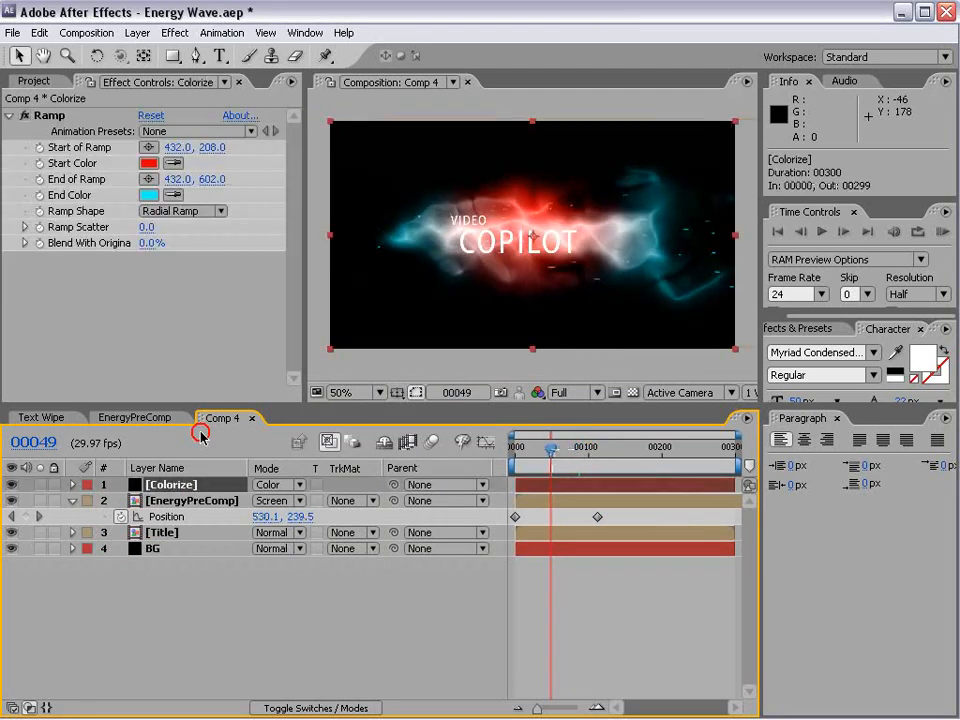
Step: Move the Ramp end point to 432, 726 and add a 44% Tint to Colorize
{"action": "left_click", "coordinate": [372, 392]}
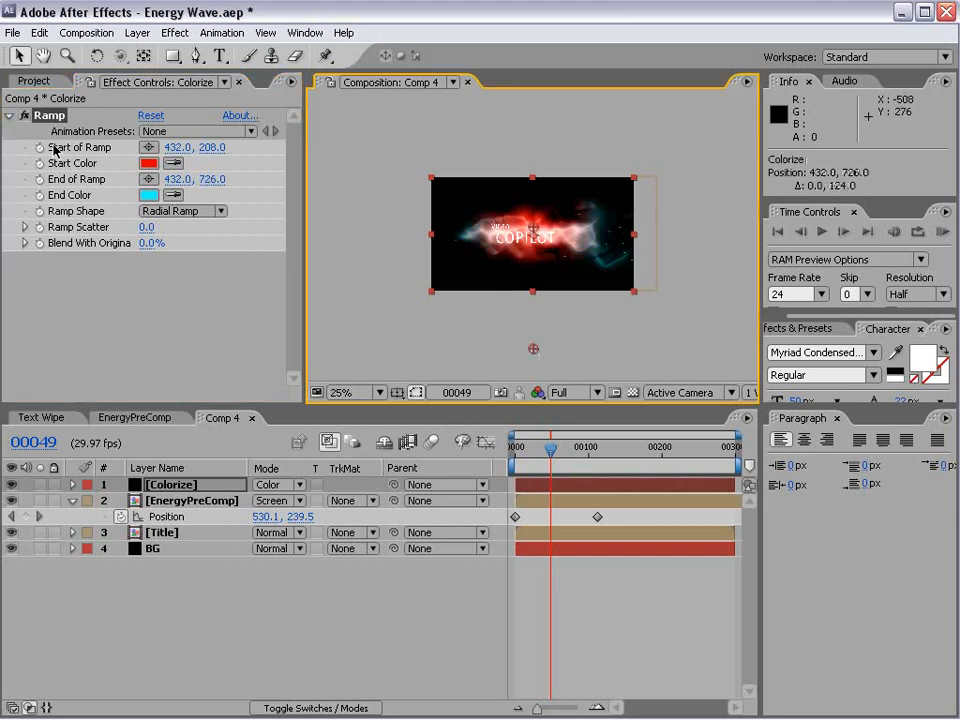
{"action": "left_click", "coordinate": [174, 32]}
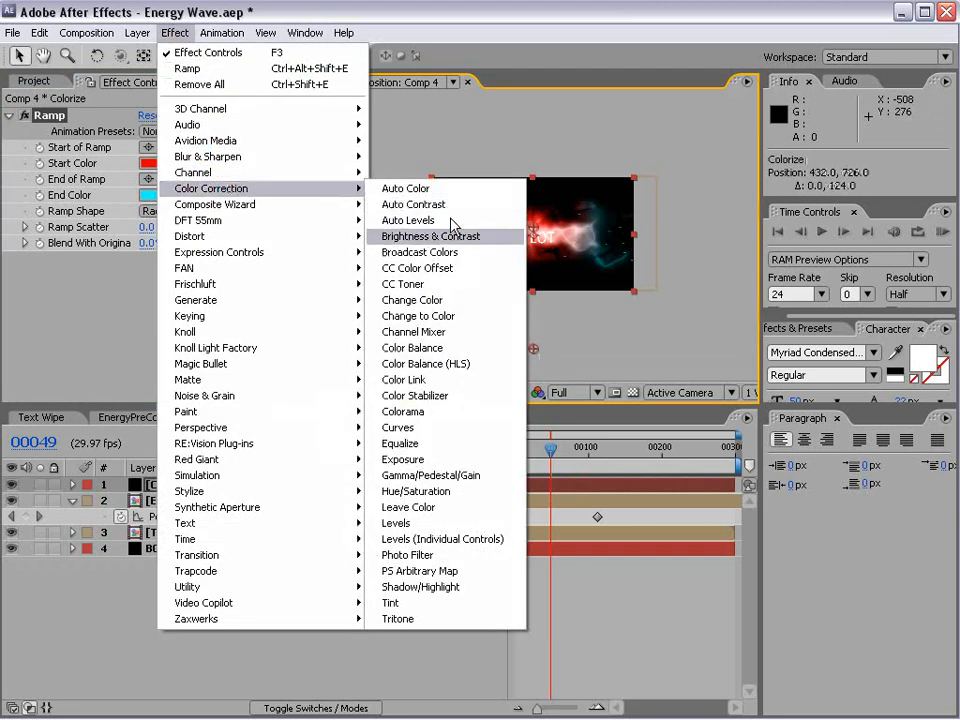
{"action": "left_click", "coordinate": [390, 603]}
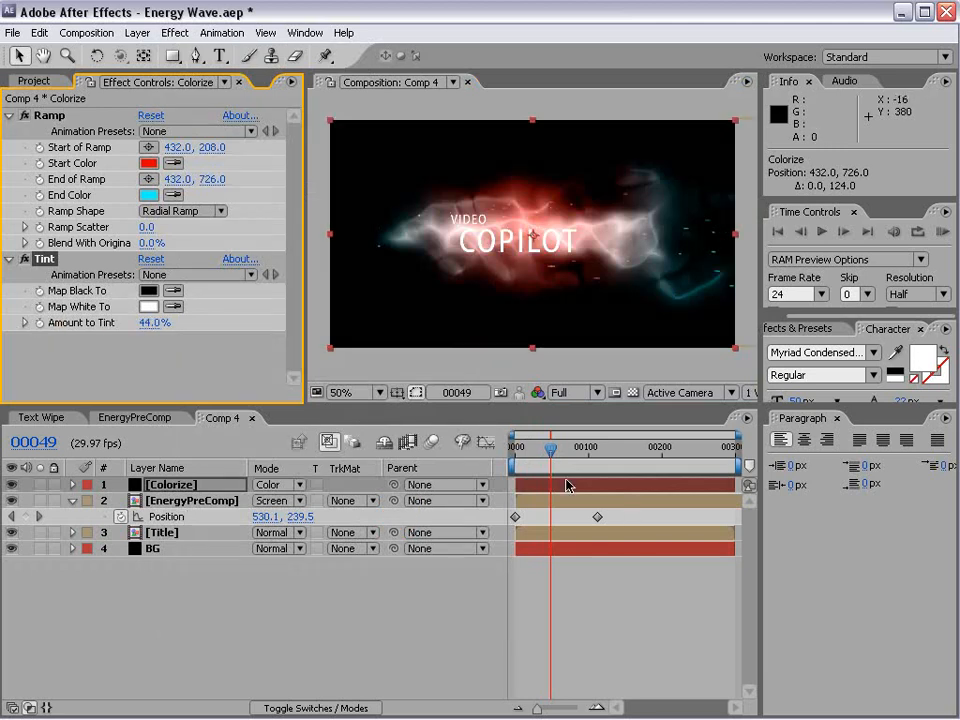
{"action": "left_click_drag", "start_coordinate": [550, 447], "coordinate": [538, 447]}
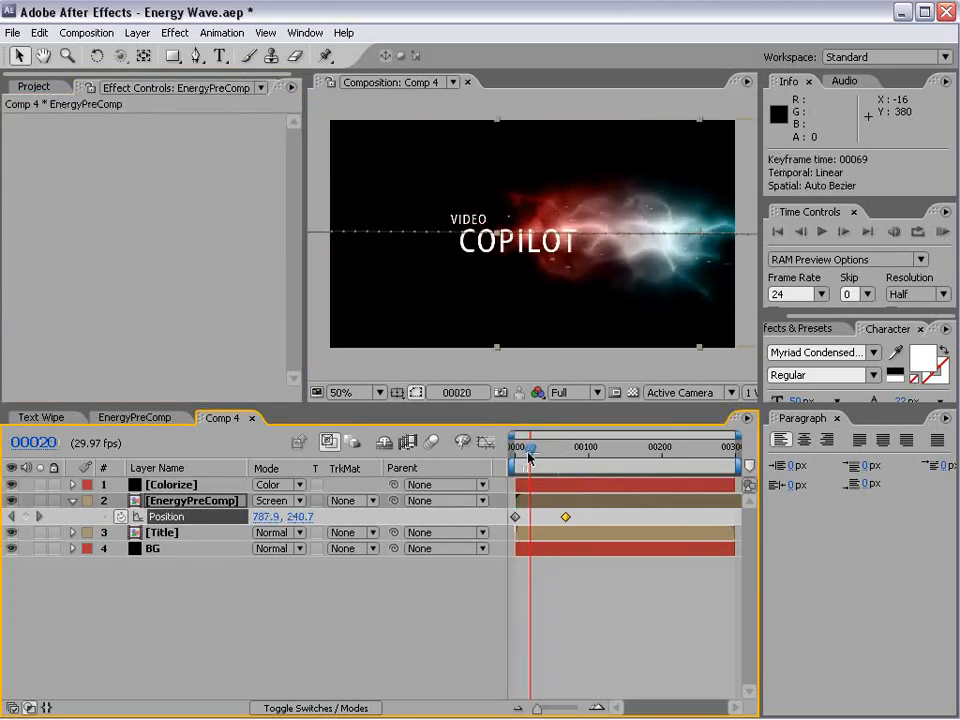
Step: Keyframe the Title layer's Opacity rising from low to 100%
{"action": "left_click", "coordinate": [153, 548]}
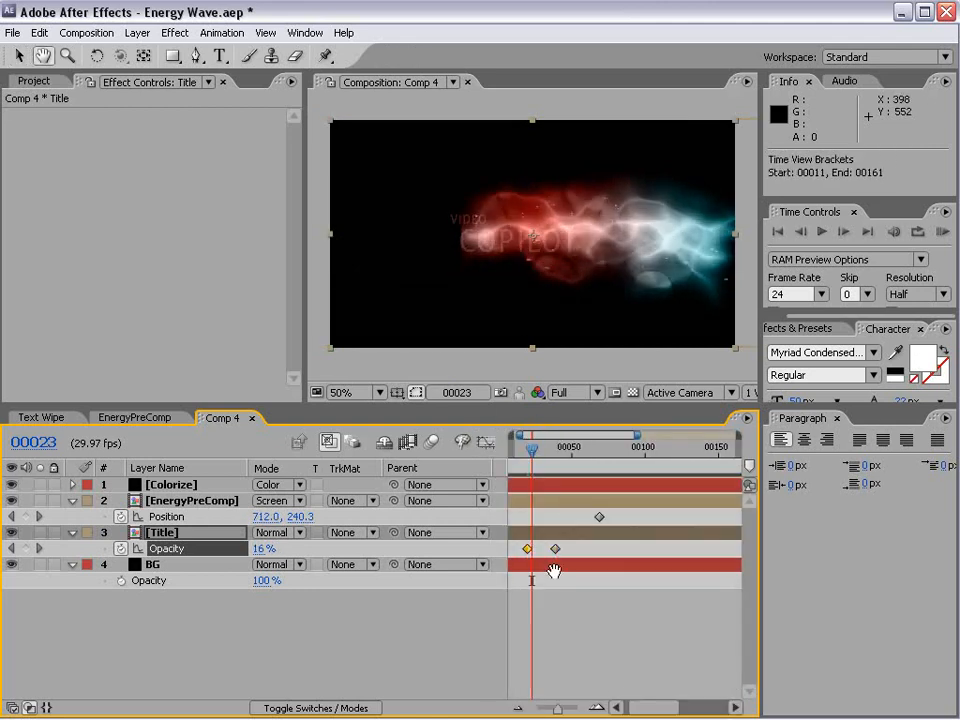
{"action": "left_click_drag", "start_coordinate": [531, 447], "coordinate": [567, 447]}
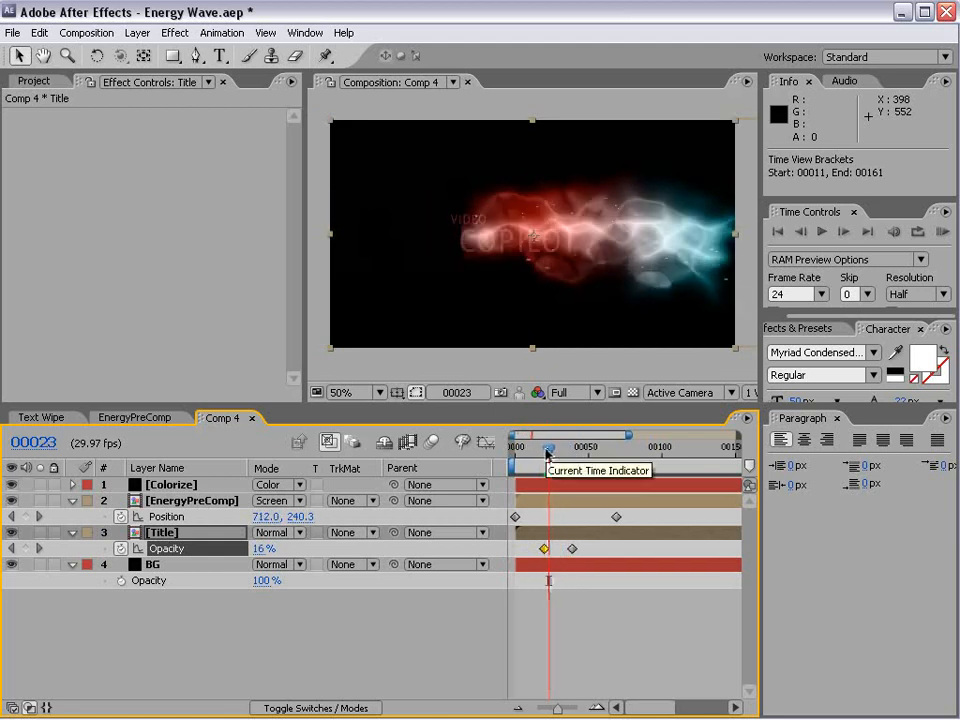
{"action": "left_click", "coordinate": [175, 32]}
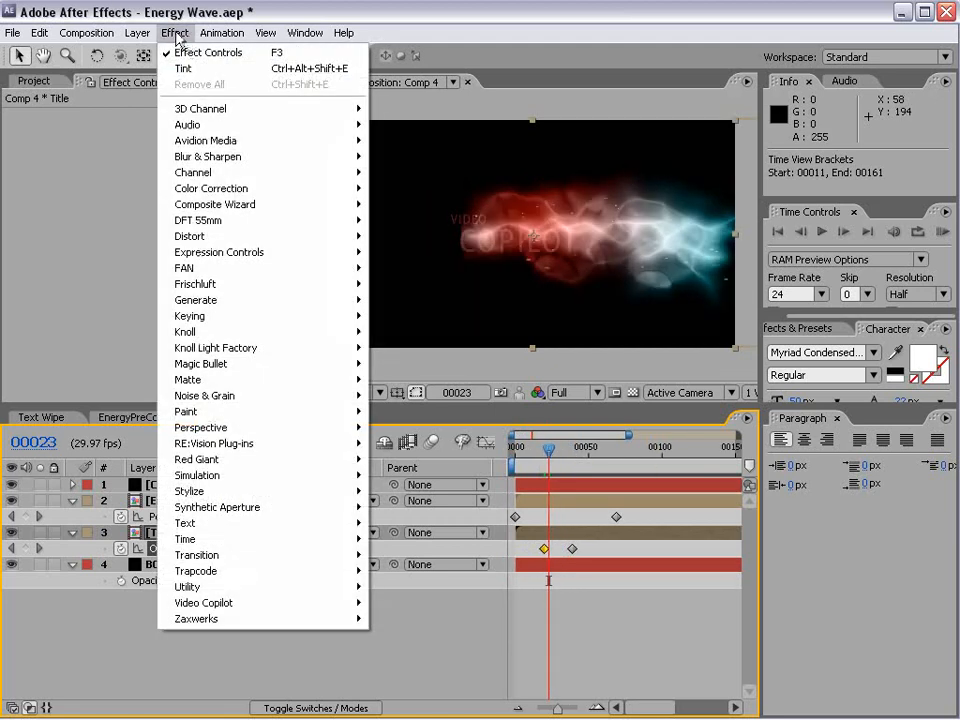
{"action": "mouse_move", "coordinate": [189, 236]}
{"action": "type", "text": "time*500"}
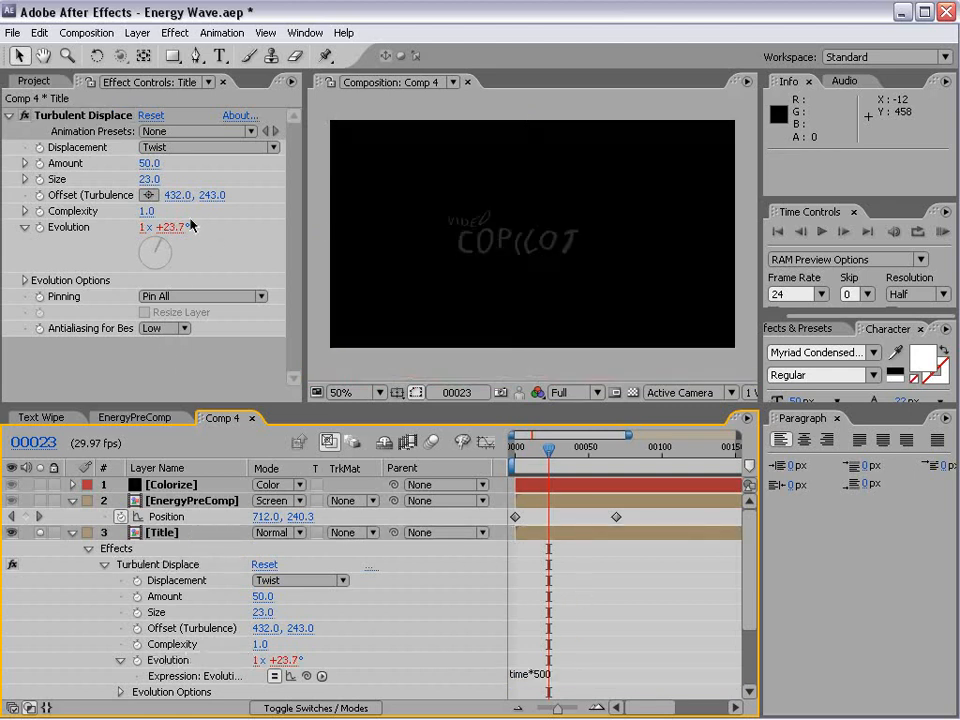
Step: Scrub the timeline to preview the Turbulent Displace twist on the title
{"action": "left_click_drag", "start_coordinate": [548, 439], "coordinate": [583, 439]}
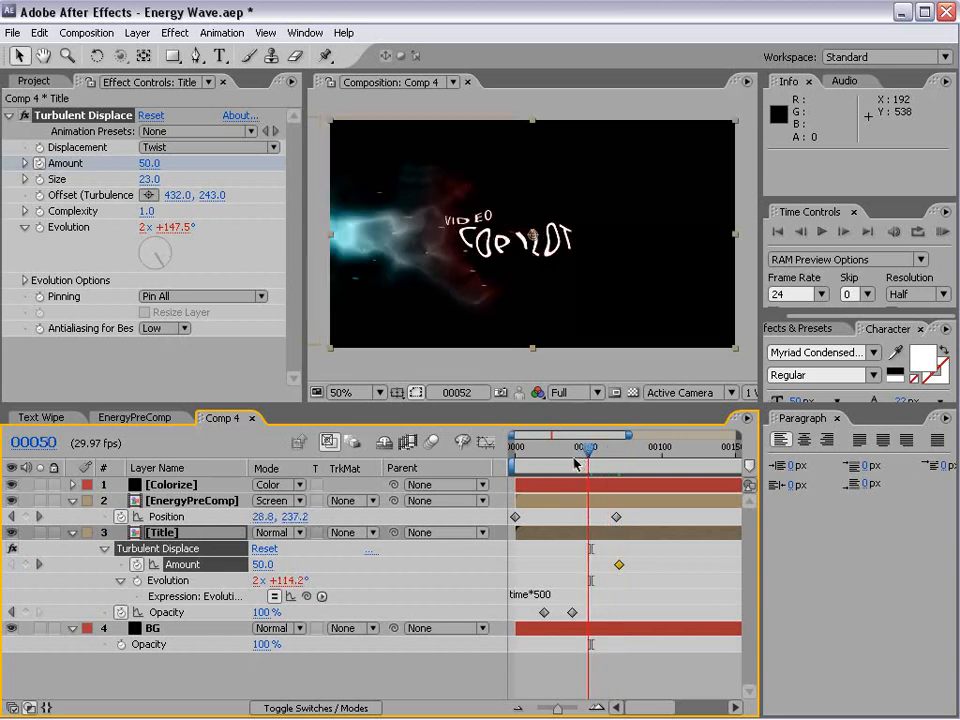
Step: Keyframe Turbulent Displace Amount from 50 at frame 40 to 0 at frame 50, then scrub to preview
{"action": "left_click", "coordinate": [575, 563]}
{"action": "type", "text": "0"}
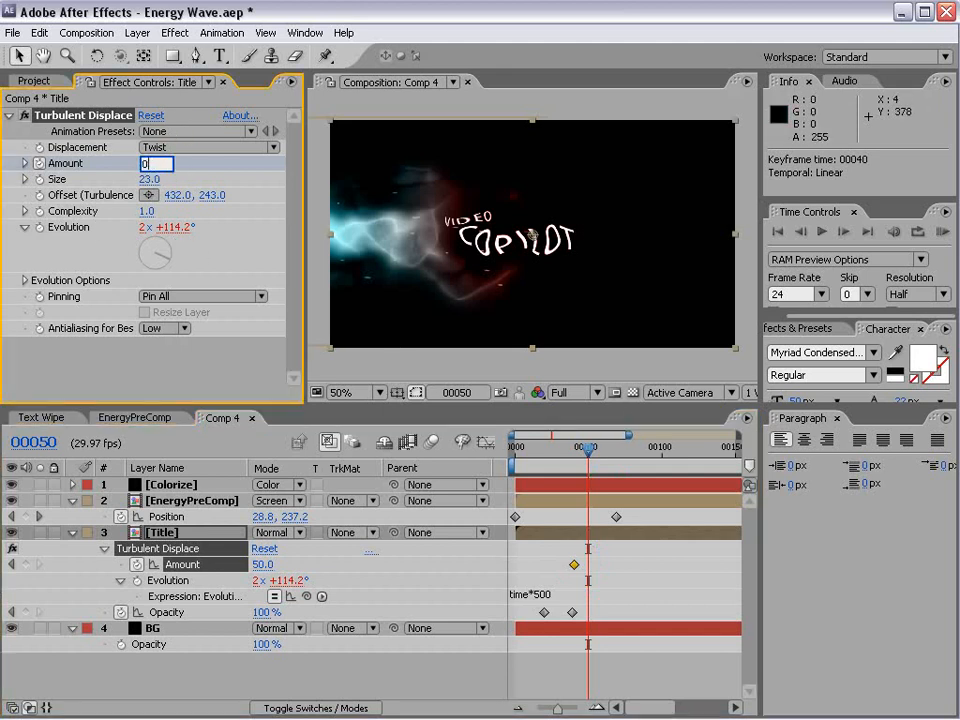
{"action": "left_click_drag", "start_coordinate": [593, 434], "coordinate": [580, 455]}
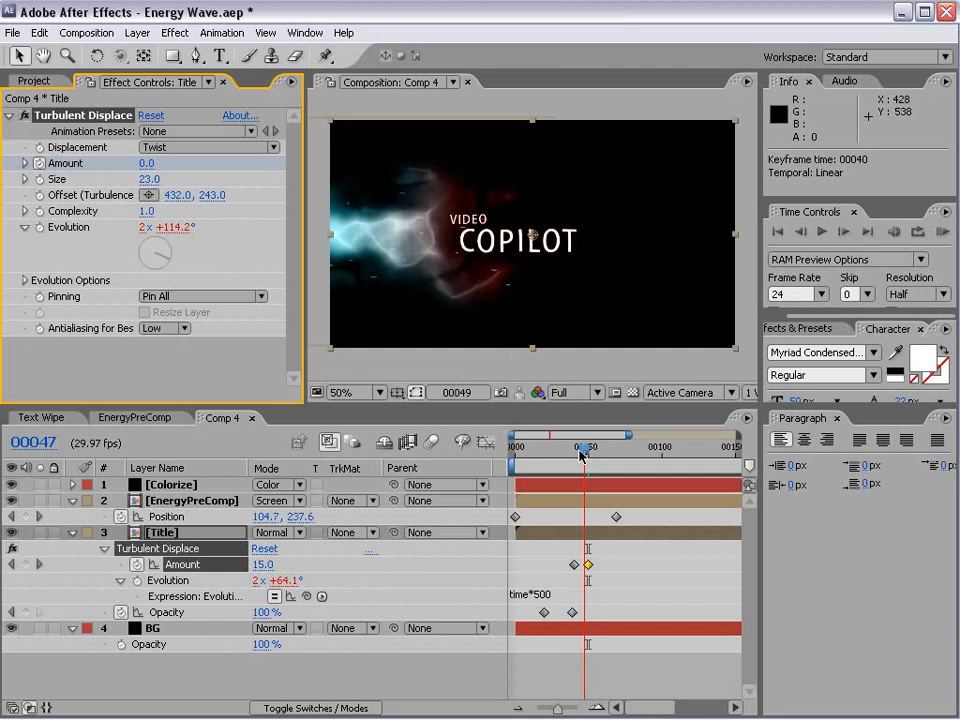
{"action": "left_click_drag", "start_coordinate": [580, 455], "coordinate": [570, 455]}
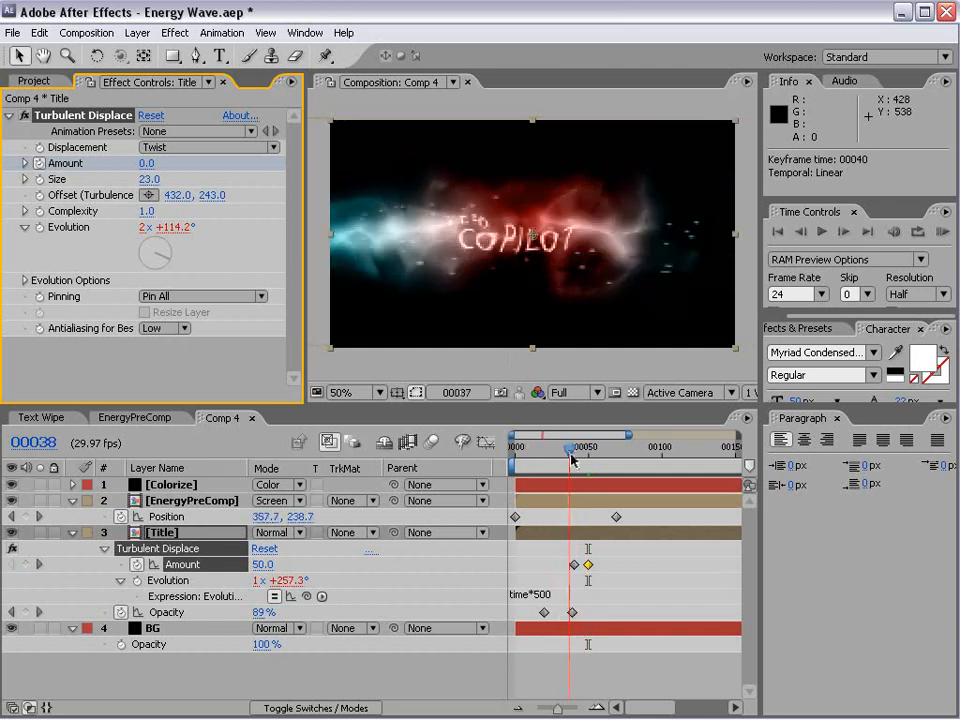
{"action": "left_click_drag", "start_coordinate": [572, 447], "coordinate": [590, 447]}
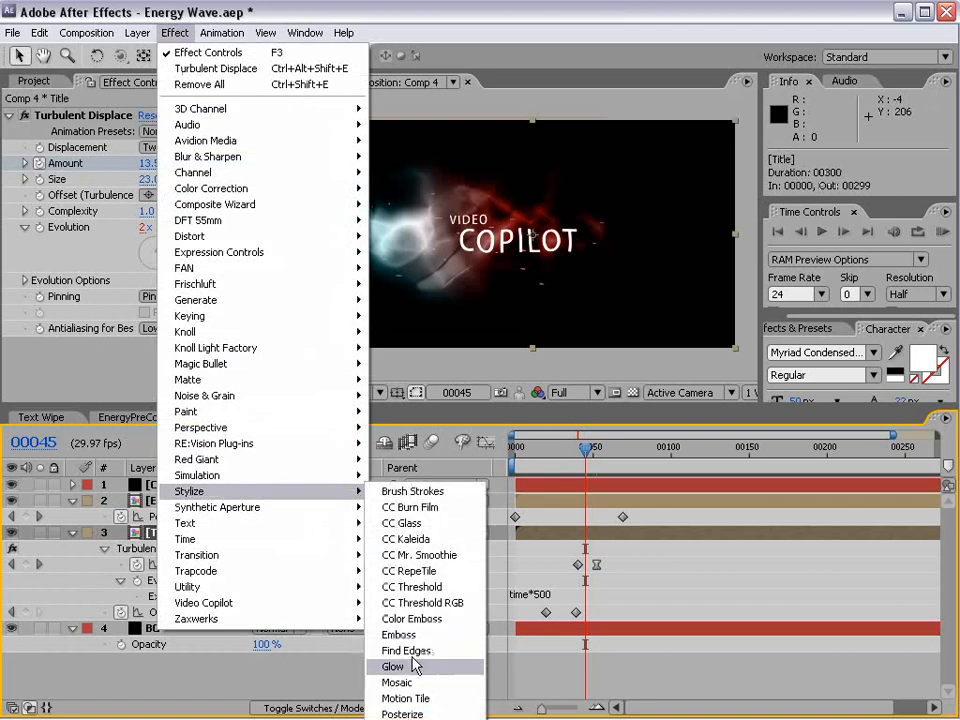
Step: Add a Glow effect to the Title layer and preview it at an earlier frame
{"action": "left_click", "coordinate": [393, 666]}
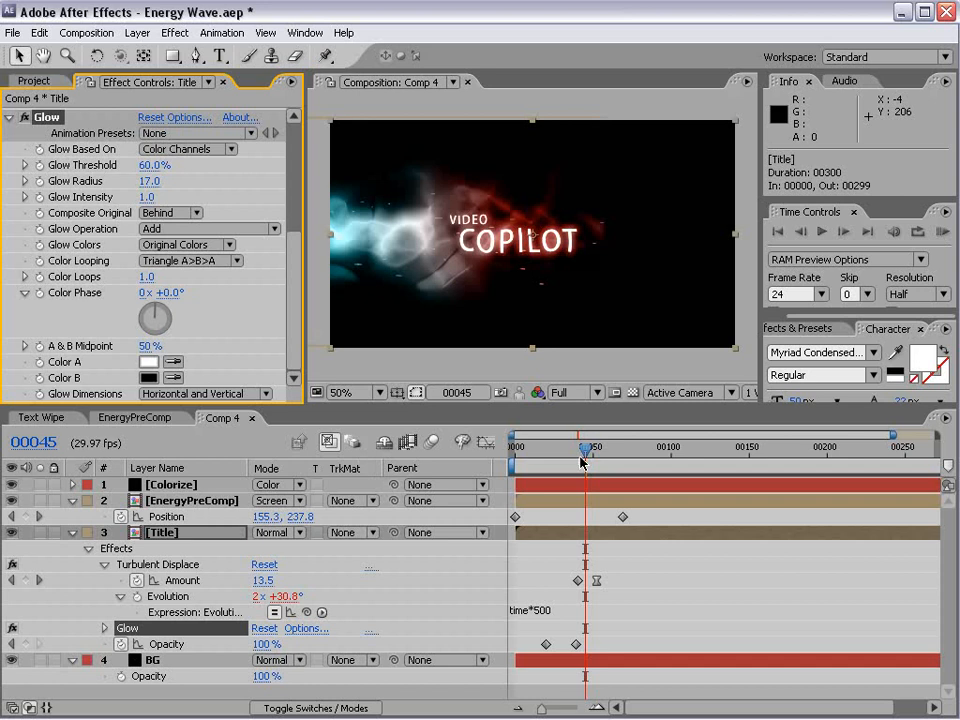
{"action": "left_click_drag", "start_coordinate": [585, 447], "coordinate": [565, 447]}
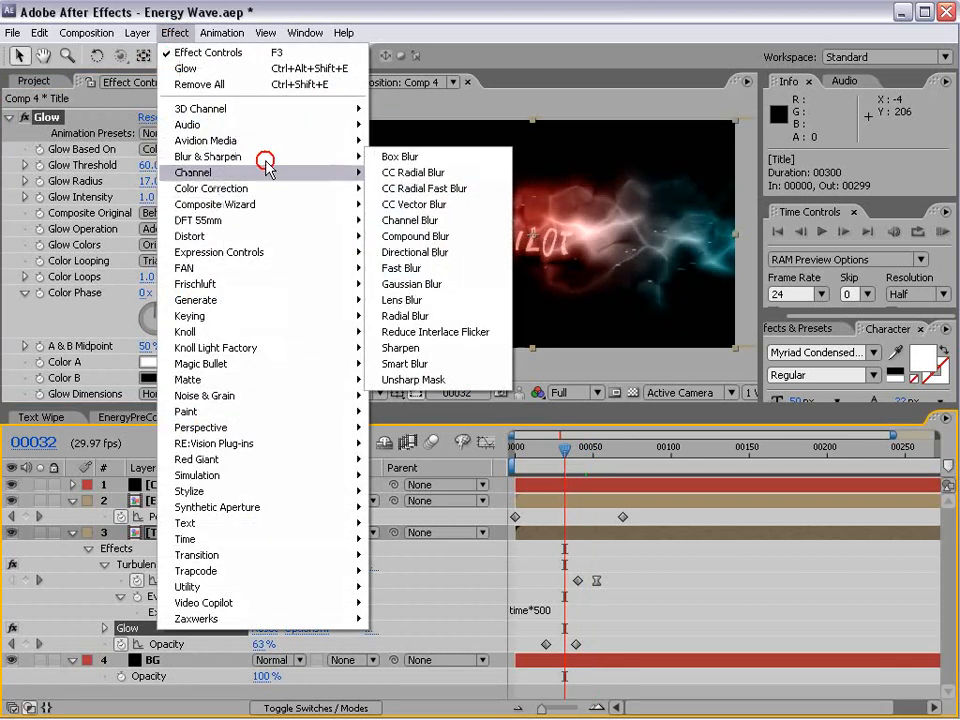
Step: Add Fast Blur to the Title, with Blurriness easing to 0 at frame 37, and scrub to check
{"action": "left_click", "coordinate": [400, 267]}
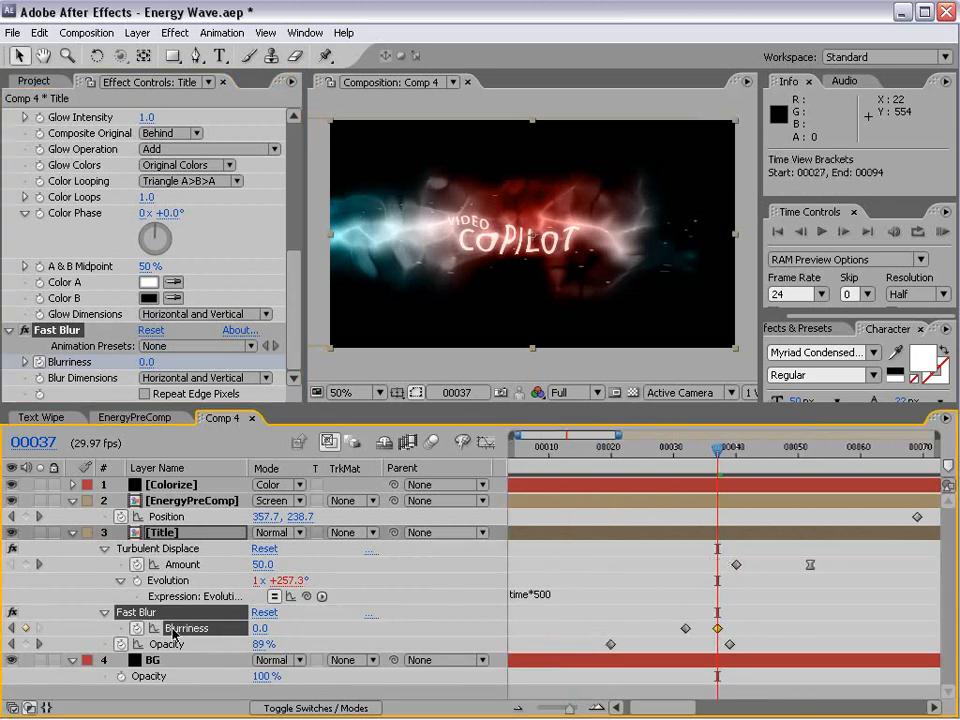
{"action": "left_click_drag", "start_coordinate": [718, 451], "coordinate": [710, 451]}
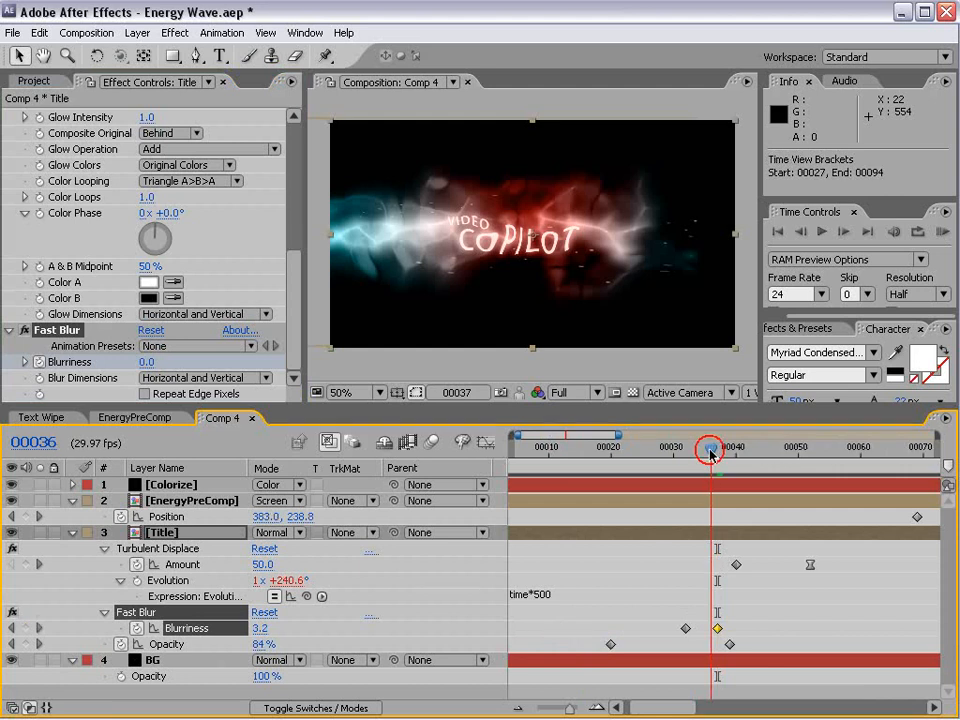
{"action": "left_click_drag", "start_coordinate": [710, 452], "coordinate": [704, 452]}
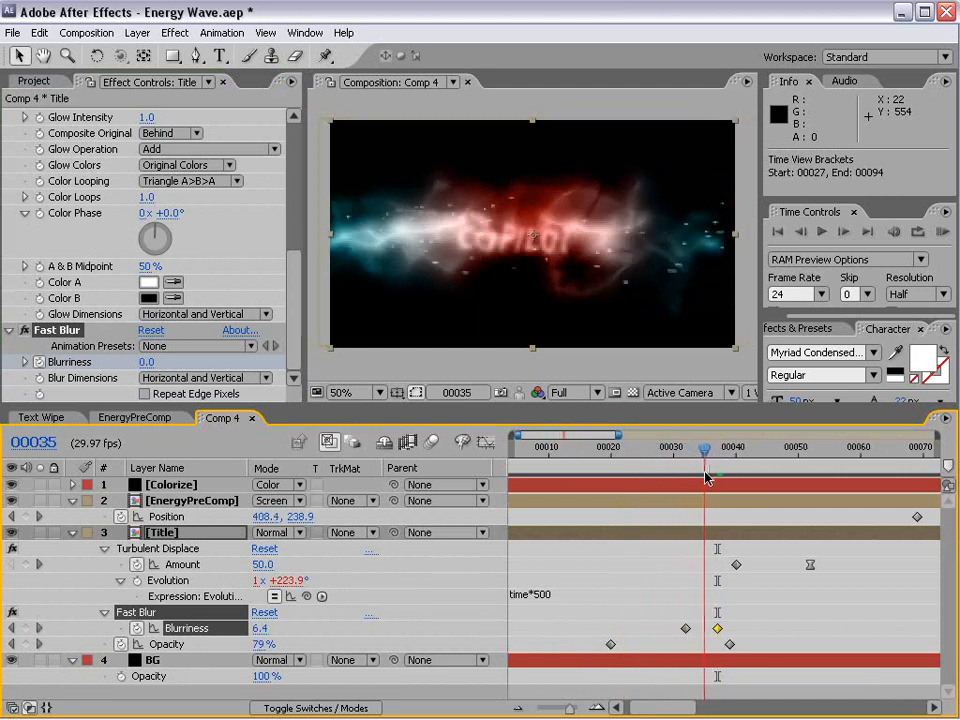
{"action": "left_click_drag", "start_coordinate": [704, 451], "coordinate": [790, 451]}
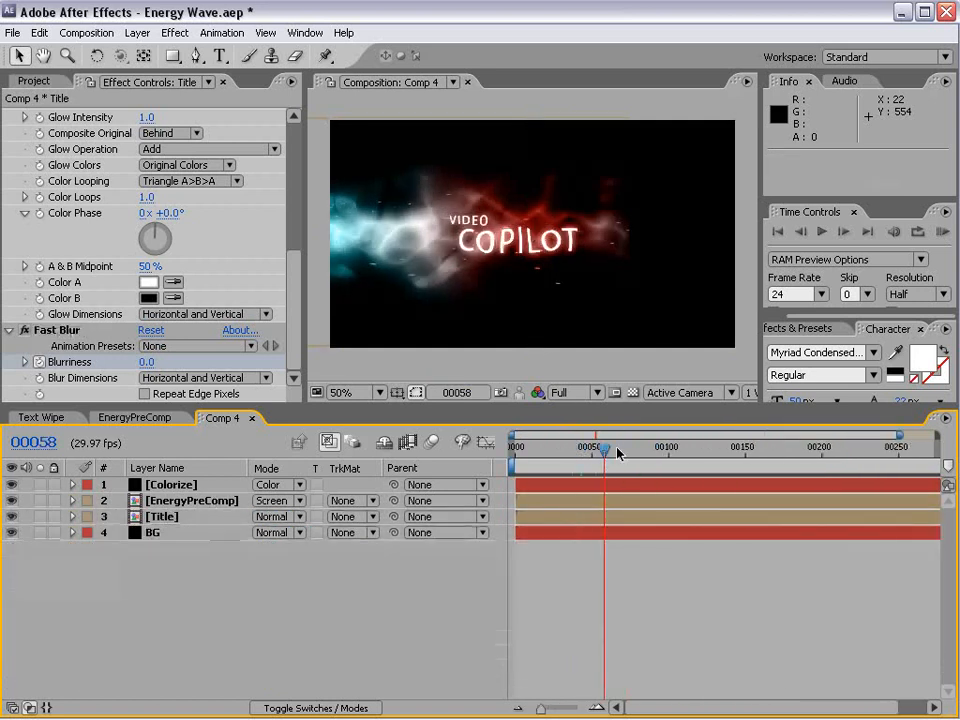
{"action": "left_click_drag", "start_coordinate": [605, 447], "coordinate": [583, 447]}
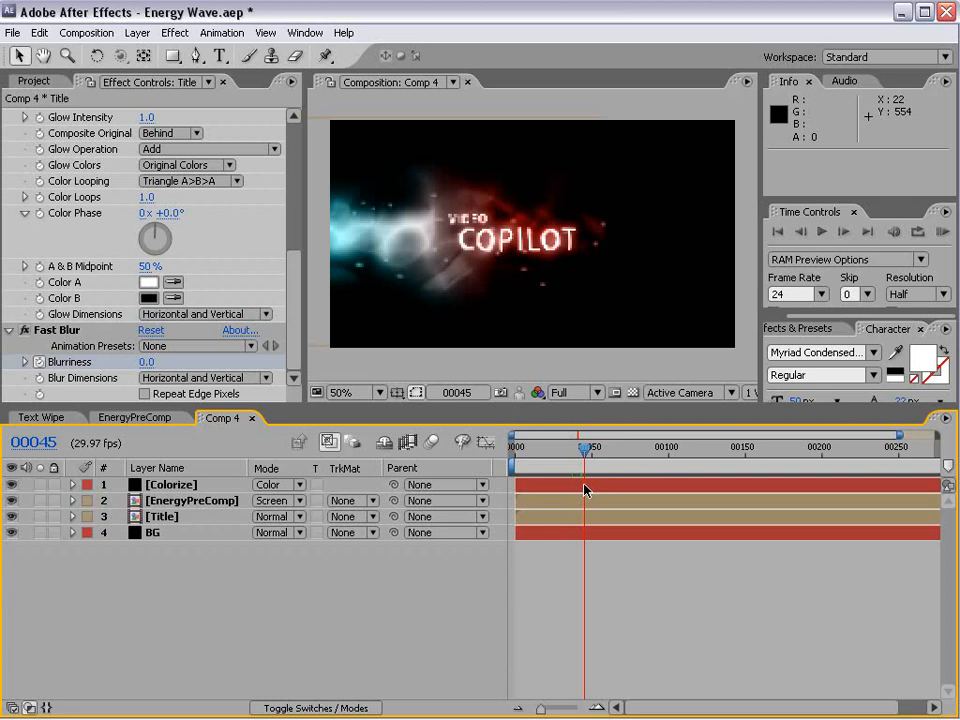
{"action": "left_click_drag", "start_coordinate": [582, 447], "coordinate": [592, 447]}
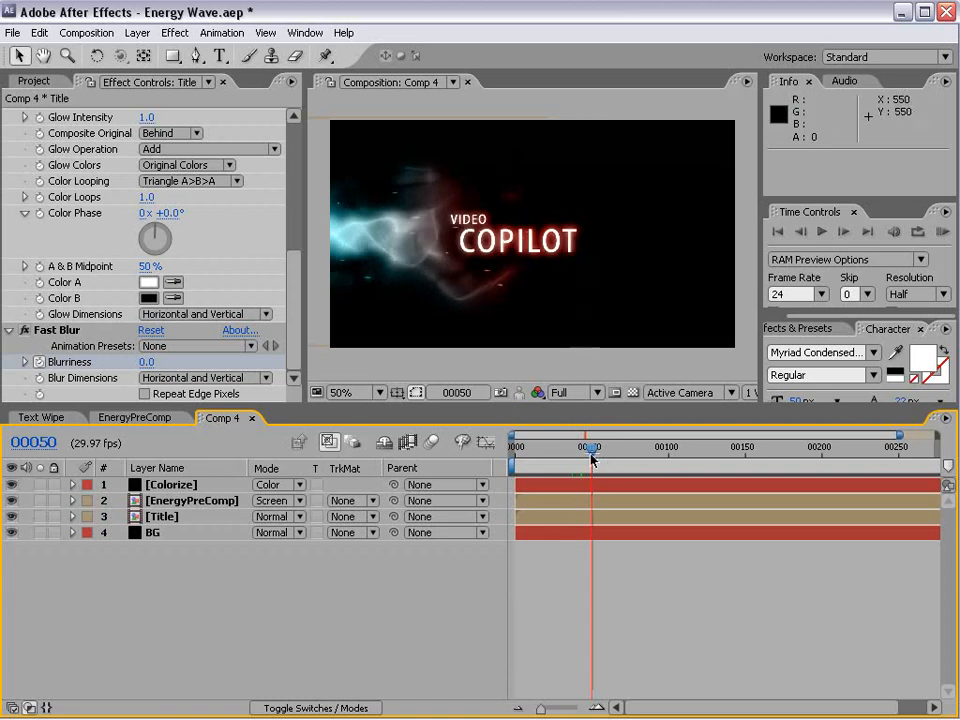
{"action": "left_click_drag", "start_coordinate": [590, 446], "coordinate": [627, 446]}
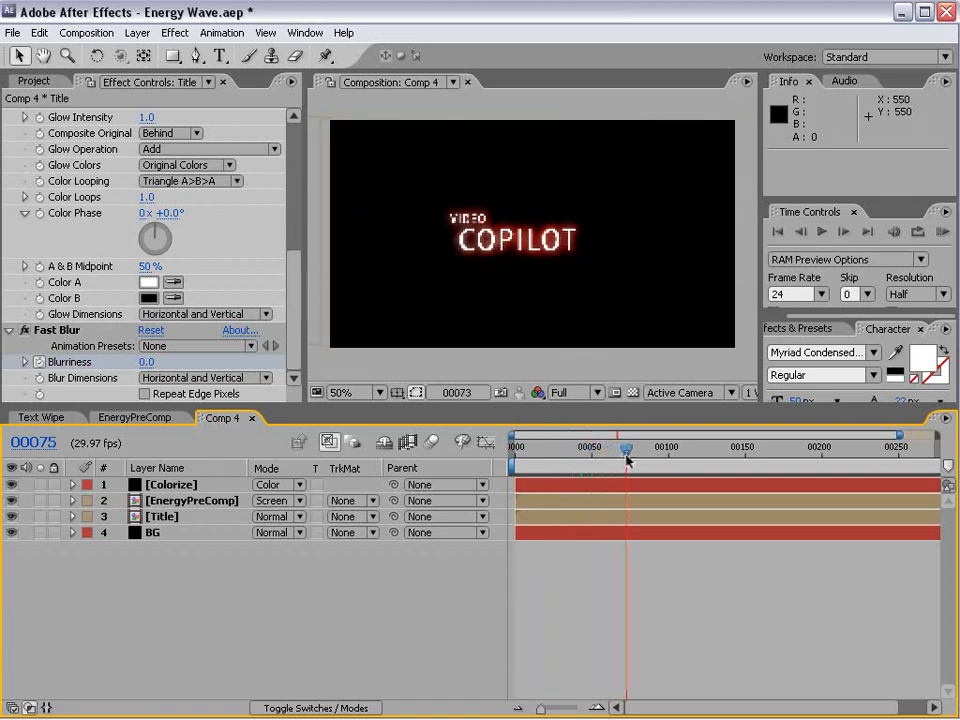
{"action": "left_click_drag", "start_coordinate": [627, 447], "coordinate": [563, 447]}
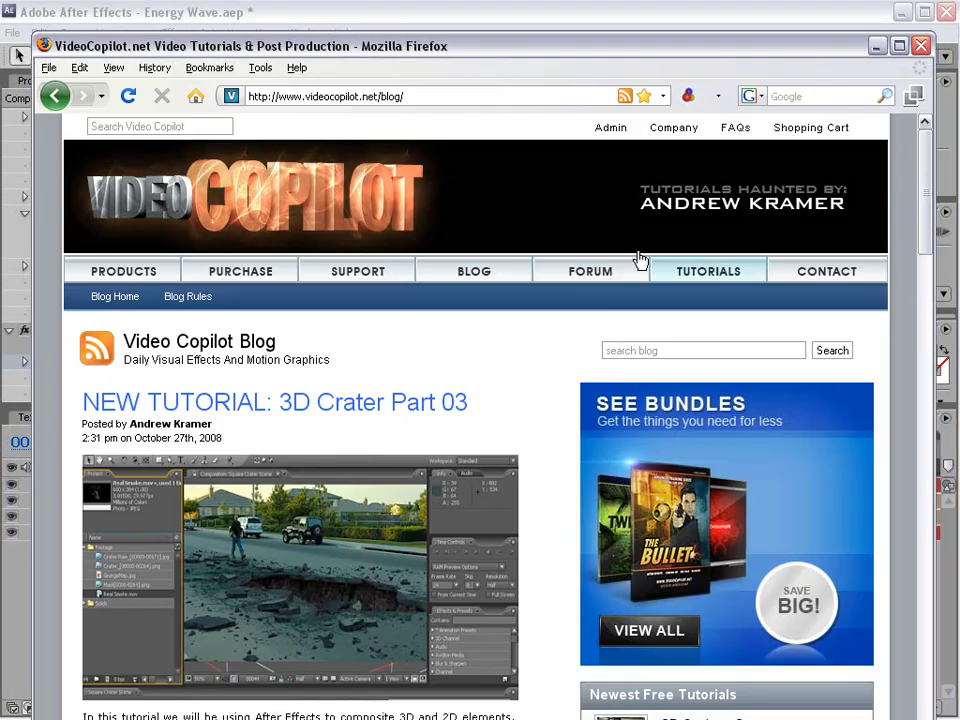
Step: Search the blog for 'energy', browse the Dark Energy + Video results, then return to After Effects at frame 35
{"action": "type", "text": "ener"}
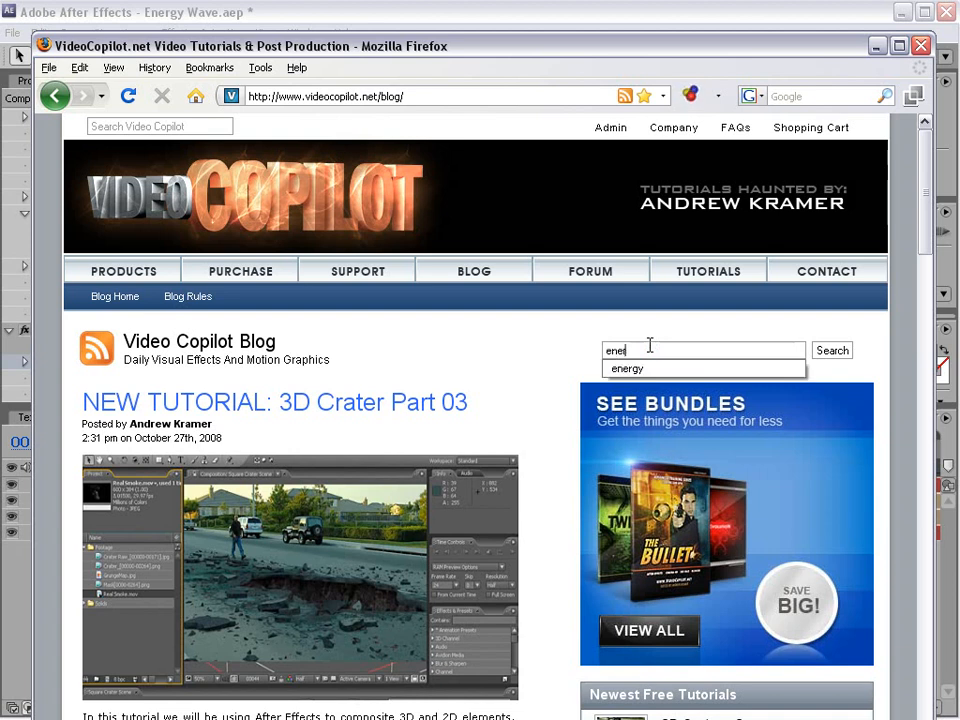
{"action": "left_click", "coordinate": [626, 368]}
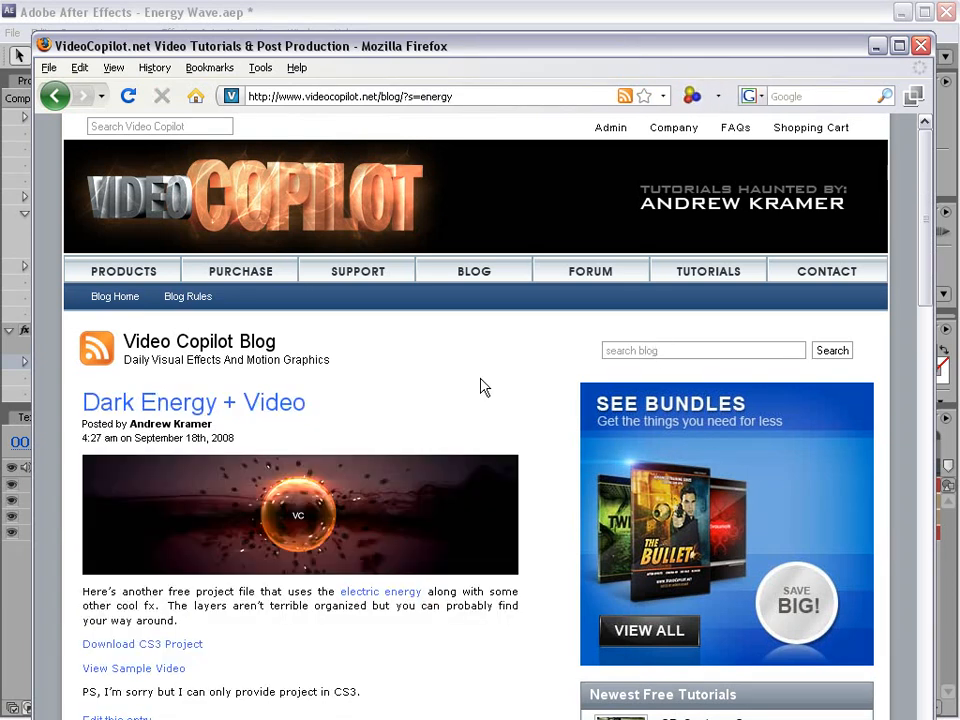
{"action": "scroll", "scroll_direction": "down", "scroll_amount": 3}
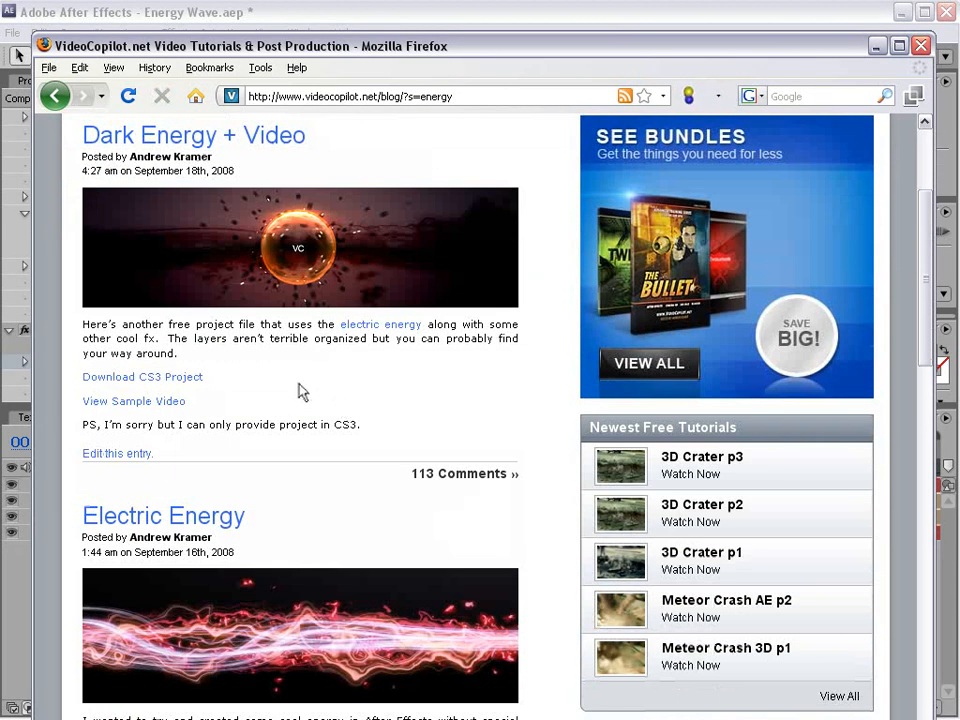
{"action": "mouse_move", "coordinate": [268, 283]}
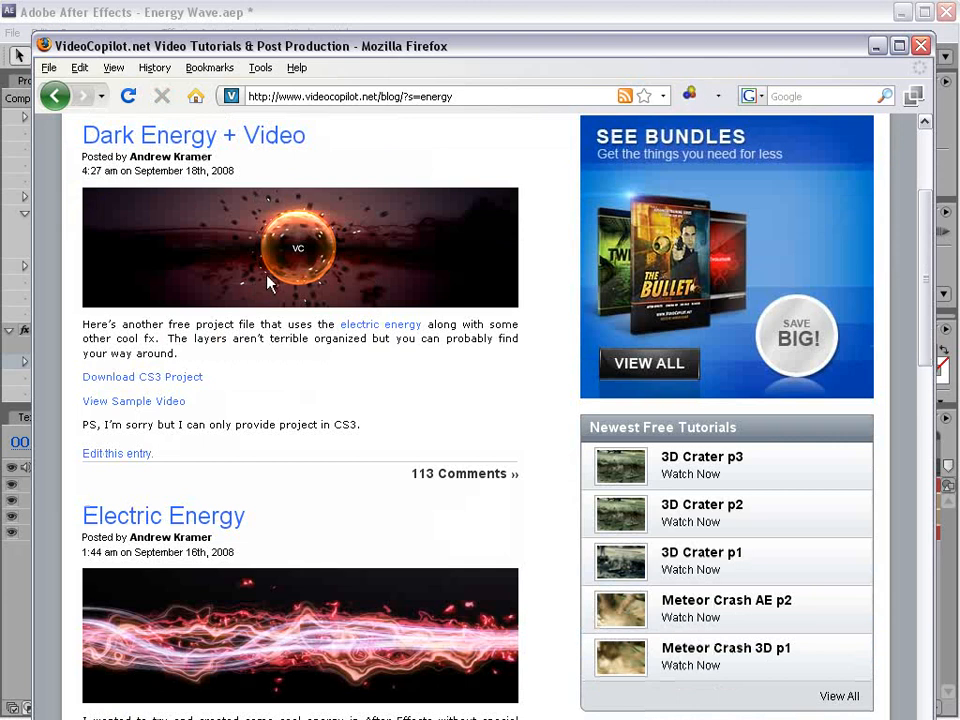
{"action": "mouse_move", "coordinate": [150, 388]}
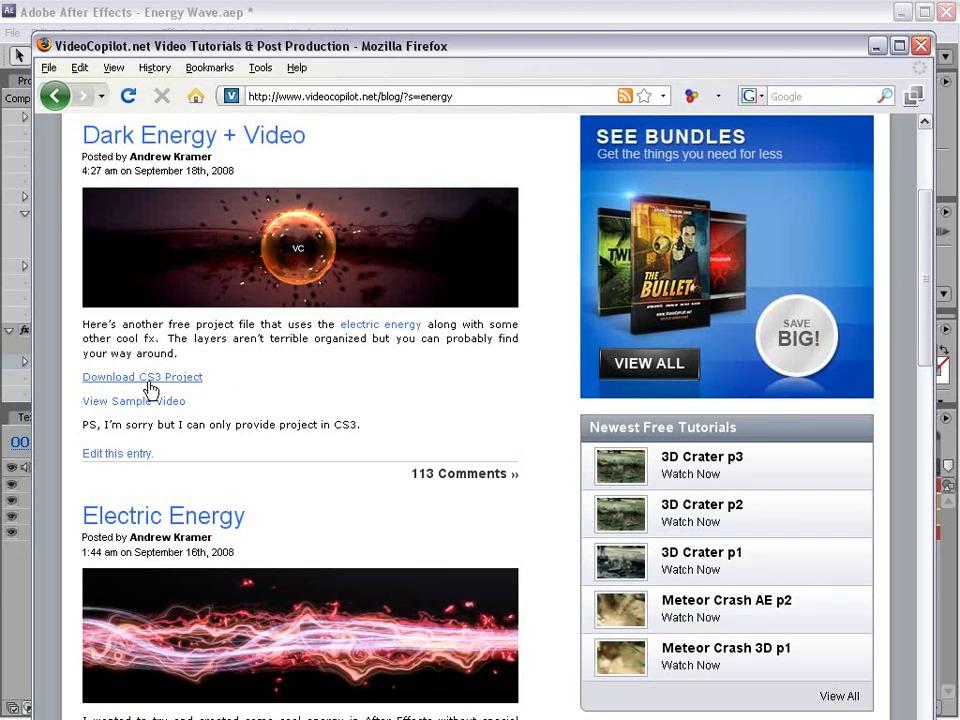
{"action": "scroll", "scroll_direction": "down", "scroll_amount": 3}
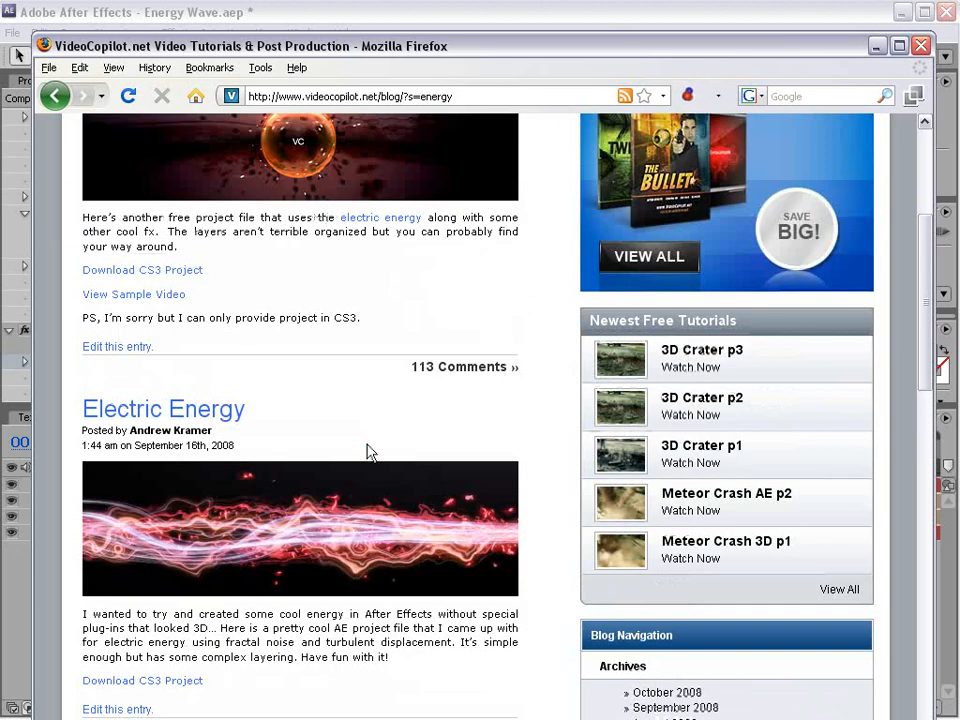
{"action": "scroll", "scroll_direction": "up", "scroll_amount": 3}
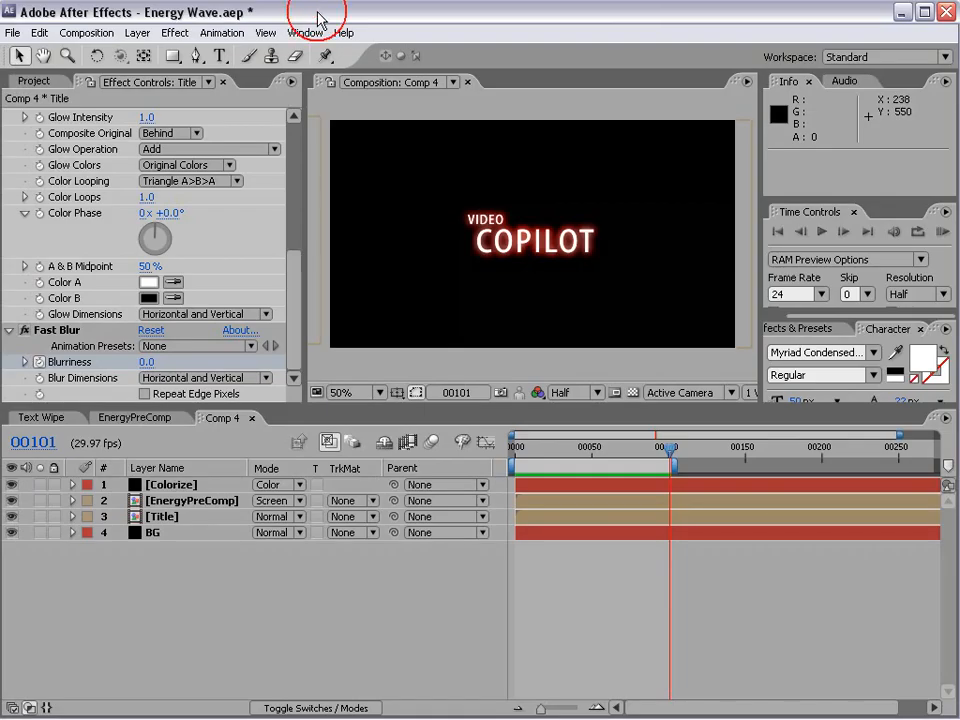
{"action": "left_click", "coordinate": [568, 447]}
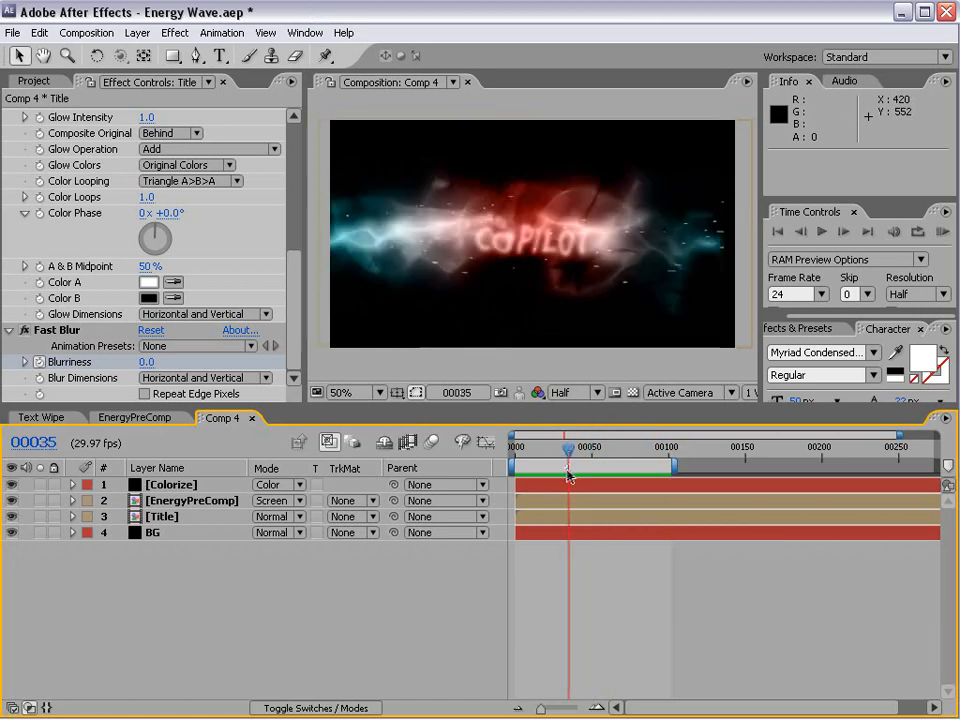
{"action": "left_click", "coordinate": [137, 32]}
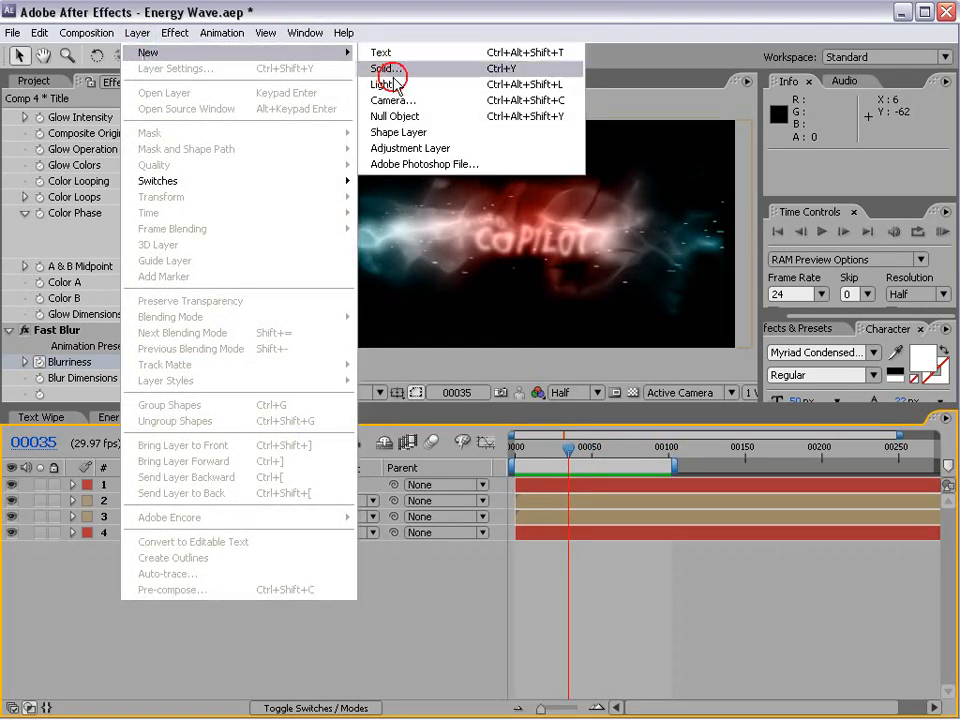
Step: Create a new orange solid layer
{"action": "left_click", "coordinate": [386, 68]}
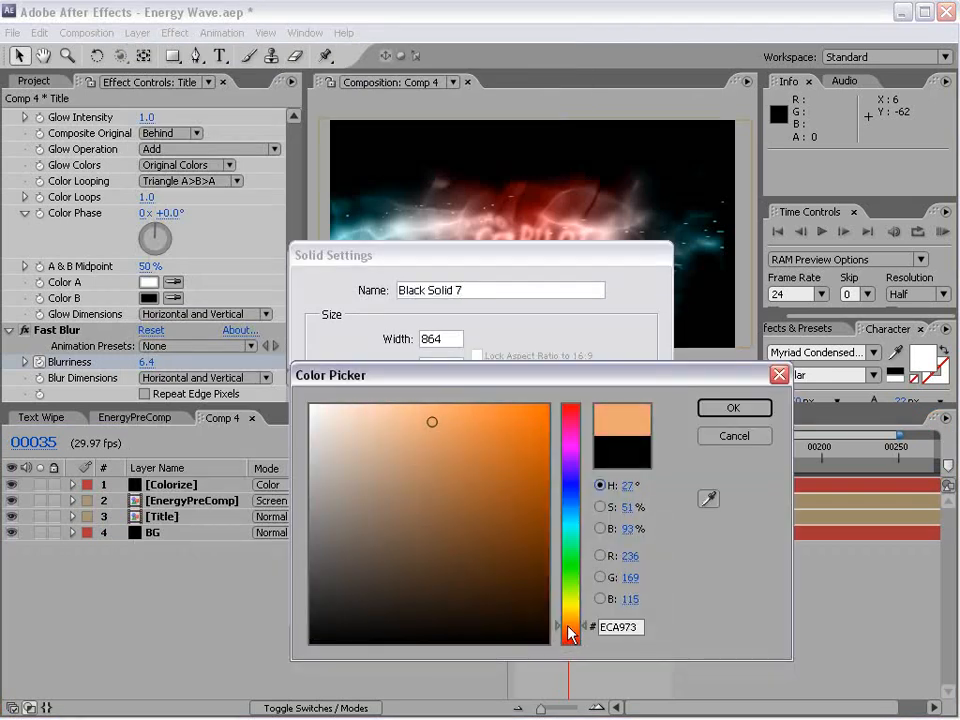
{"action": "left_click", "coordinate": [510, 595]}
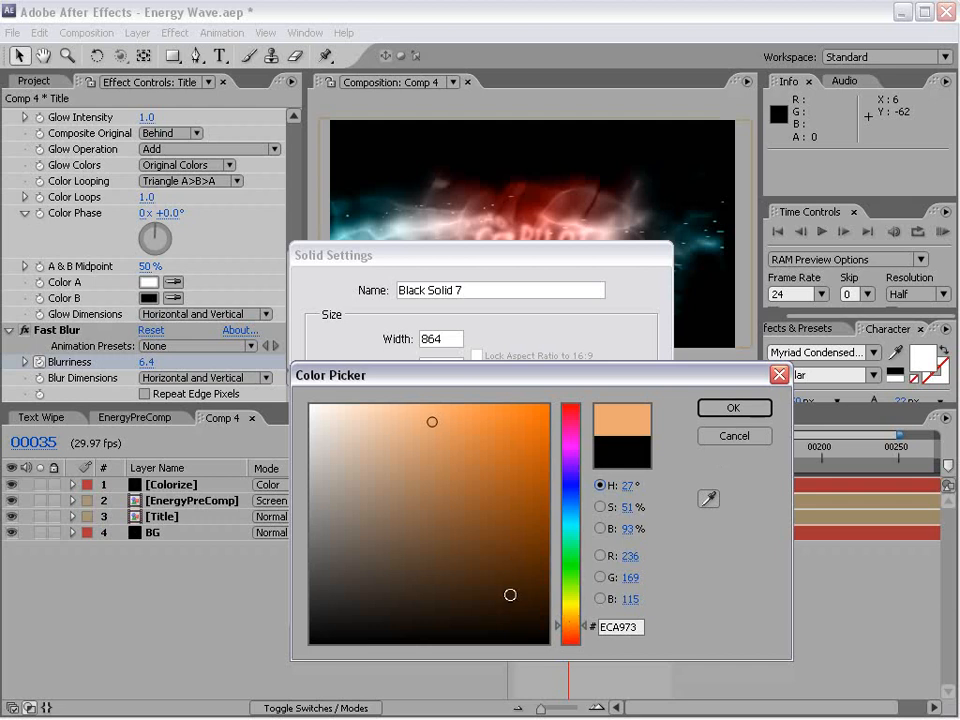
{"action": "left_click", "coordinate": [733, 407]}
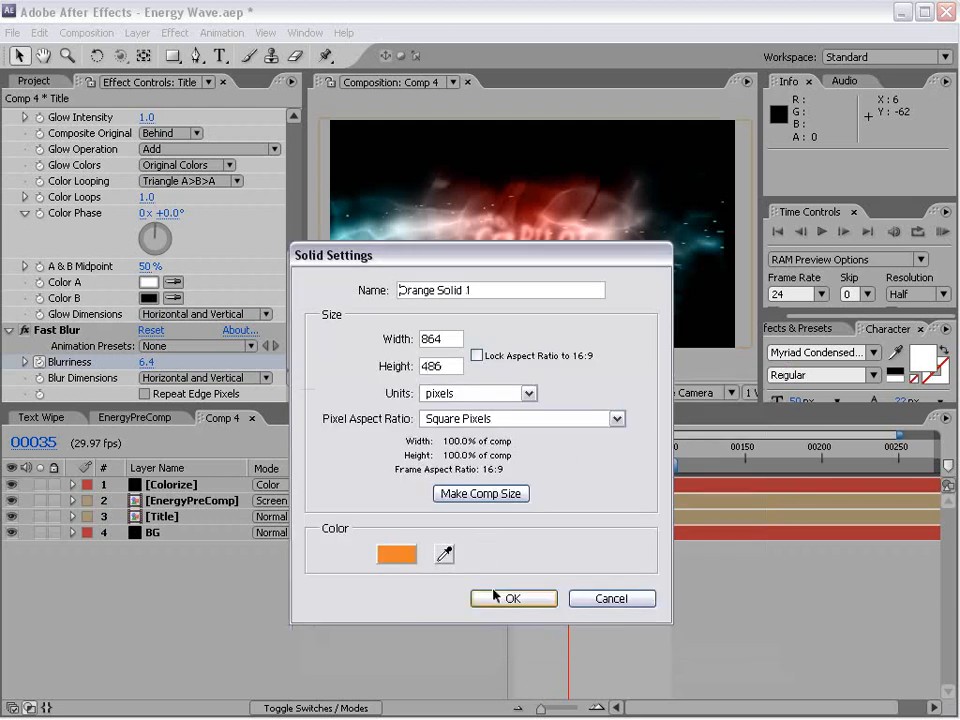
{"action": "left_click", "coordinate": [512, 598]}
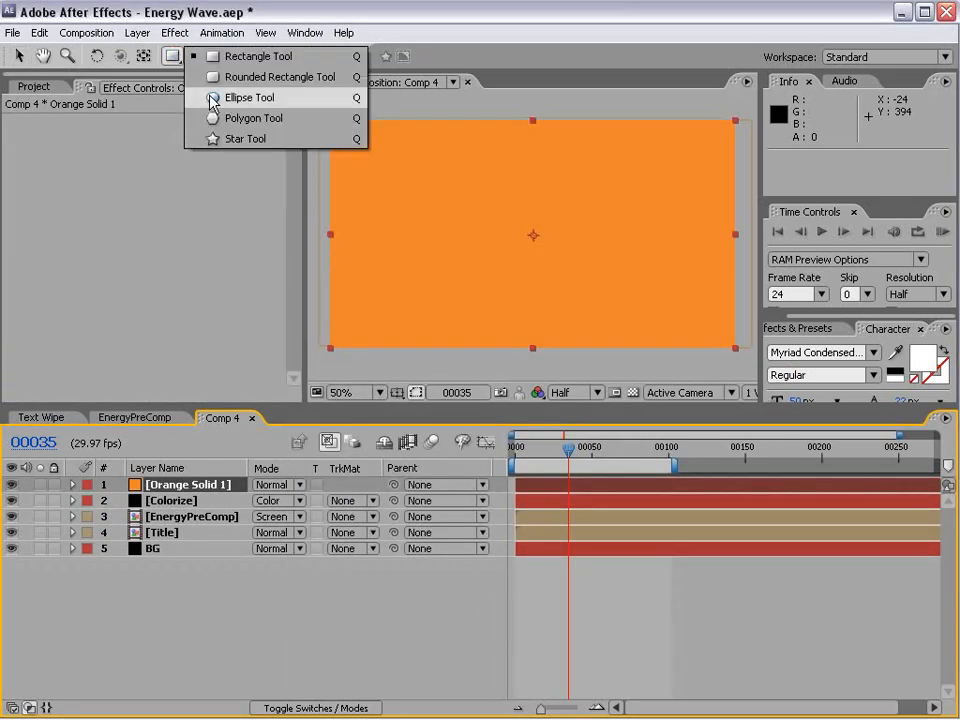
Step: Add two ellipse masks on Orange Solid 1, Mask 2 subtracted with 66 px feather, viewed at 100%
{"action": "left_click", "coordinate": [248, 97]}
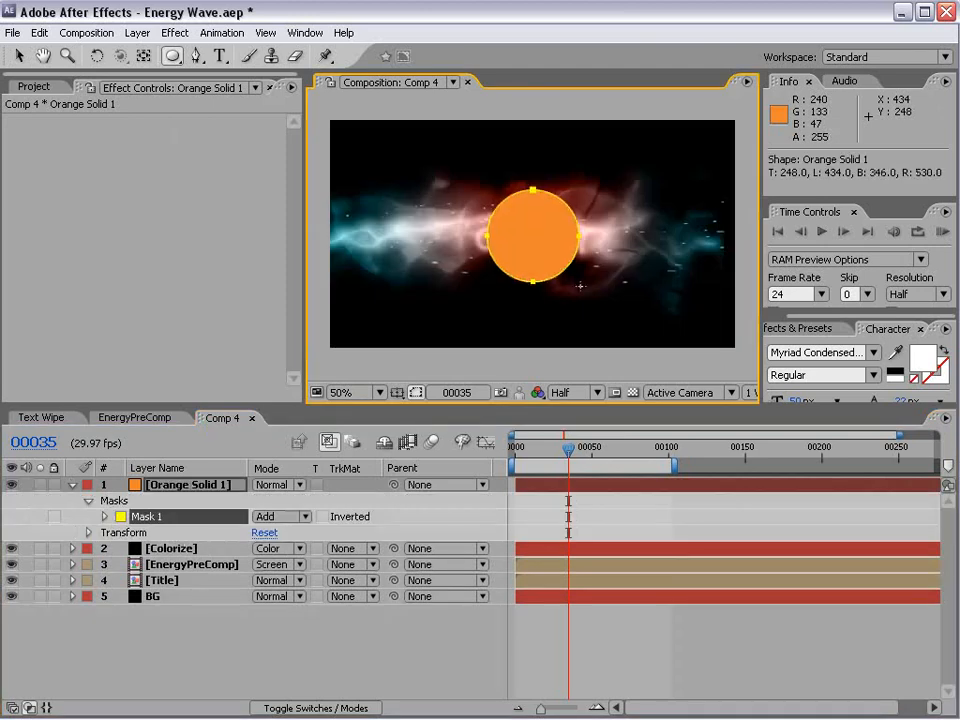
{"action": "left_click", "coordinate": [187, 484]}
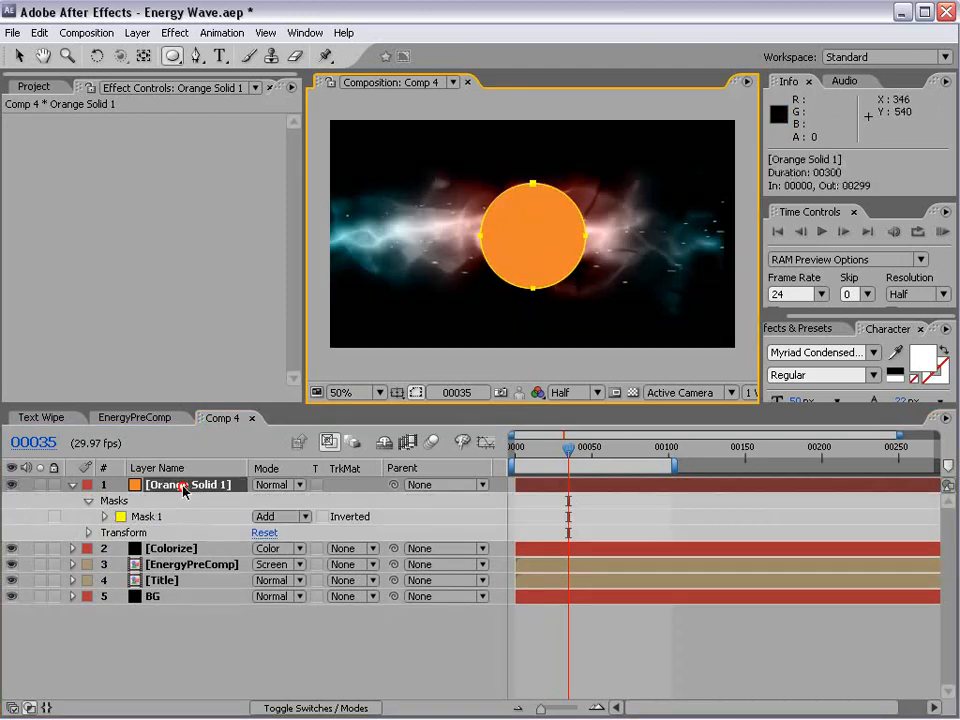
{"action": "left_click", "coordinate": [104, 516]}
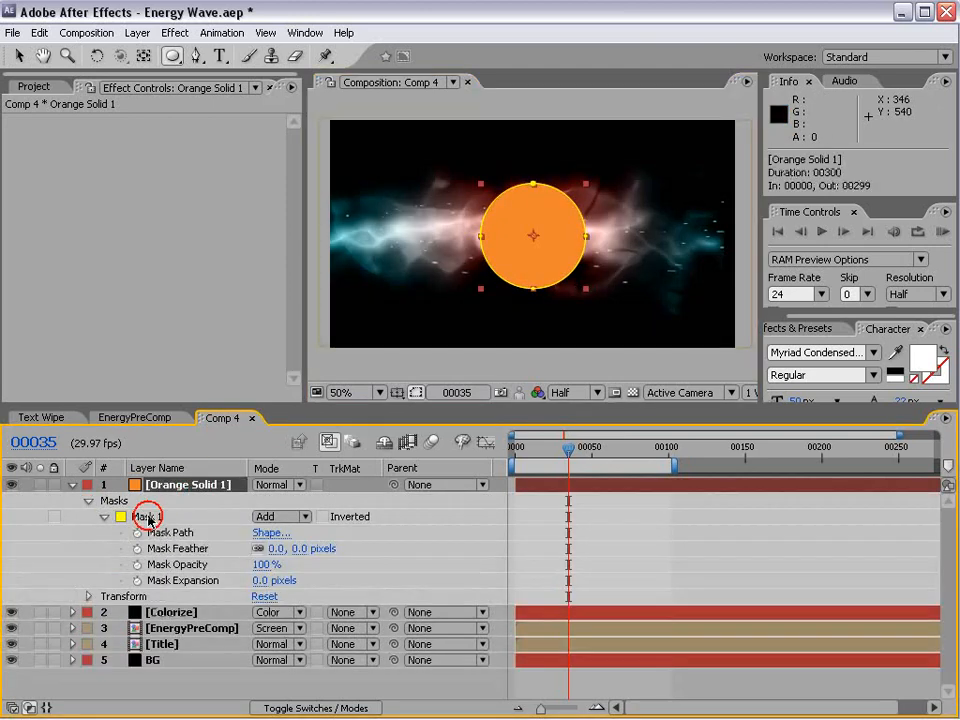
{"action": "left_click", "coordinate": [39, 32]}
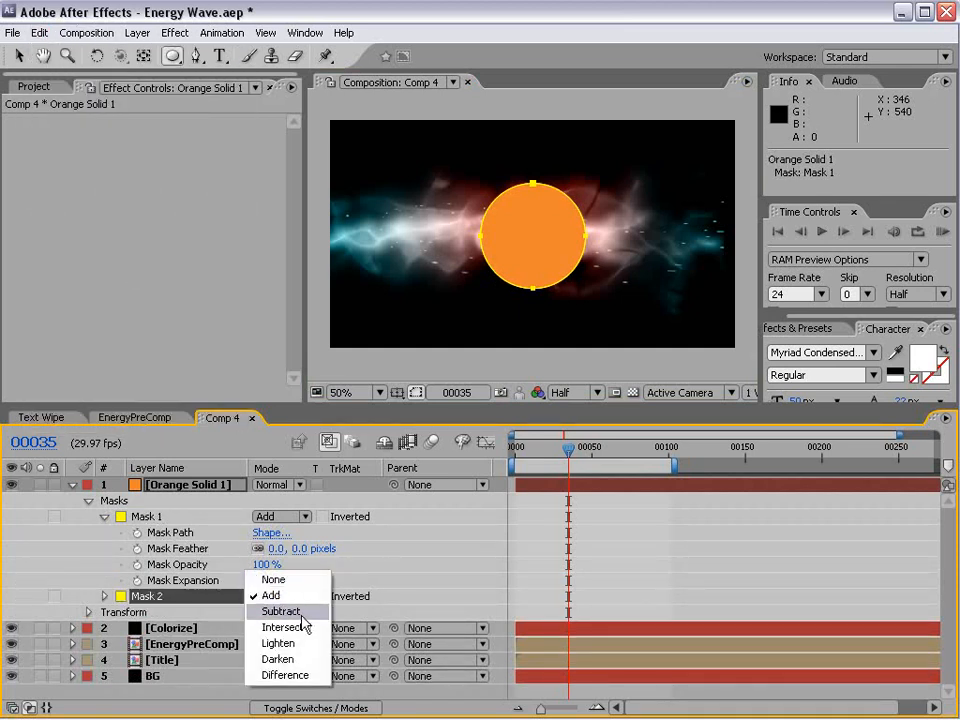
{"action": "left_click", "coordinate": [281, 611]}
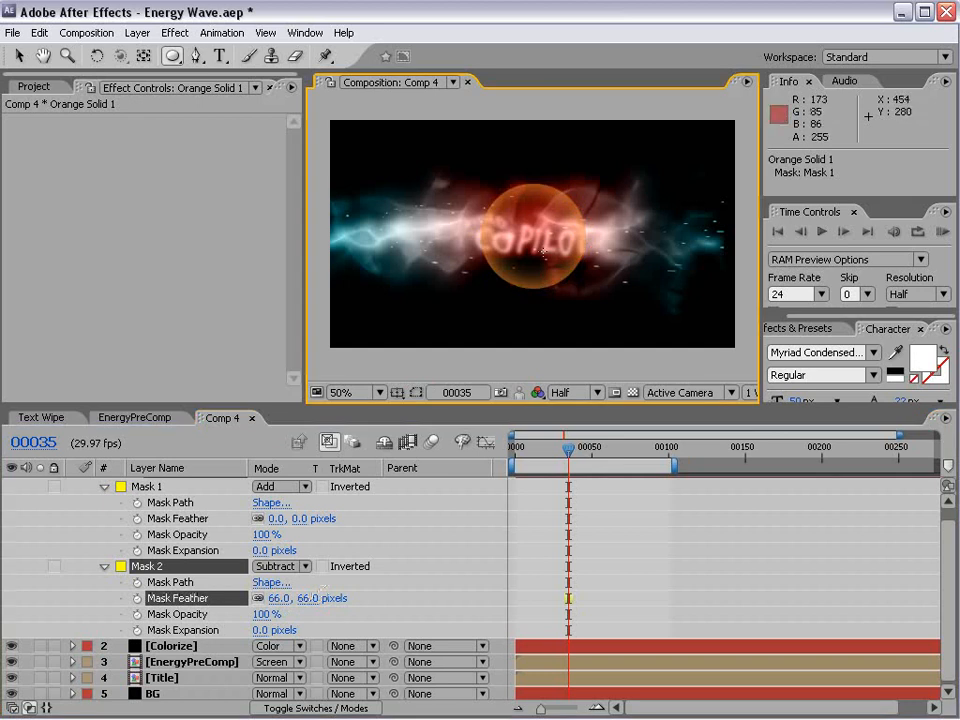
{"action": "left_click", "coordinate": [355, 392]}
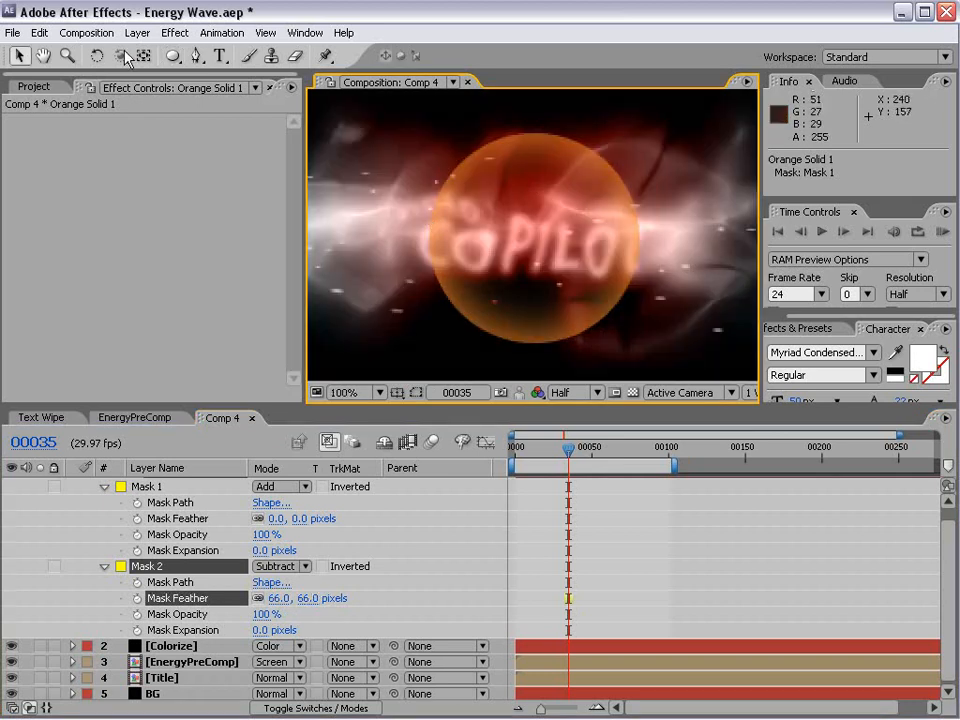
Step: Create an adjustment layer with a Bulge effect widened over the orb
{"action": "left_click", "coordinate": [137, 32]}
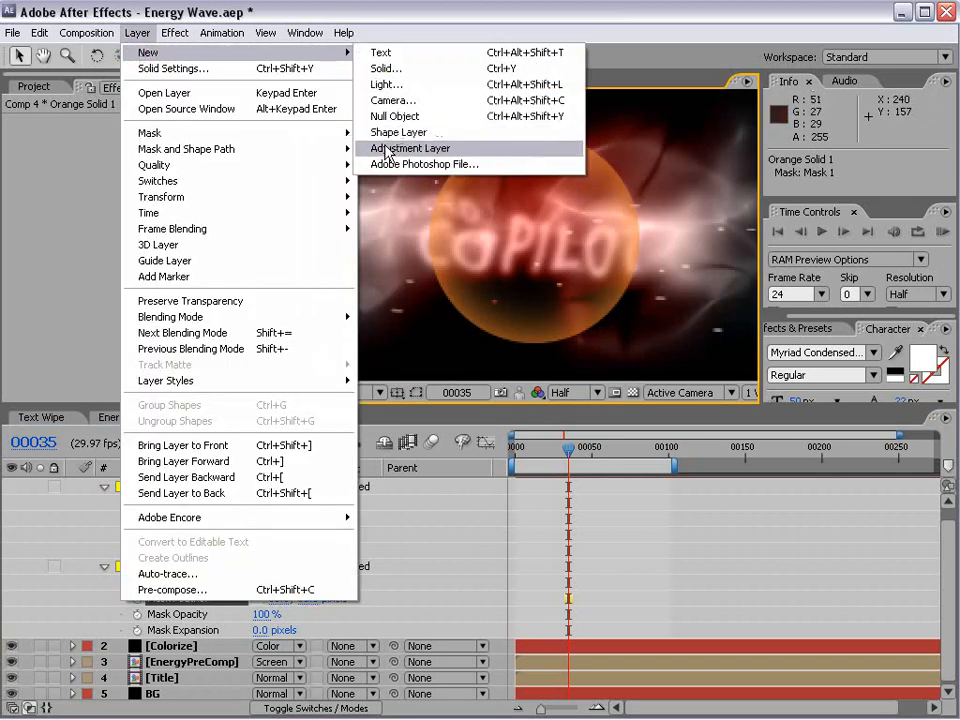
{"action": "left_click", "coordinate": [175, 32]}
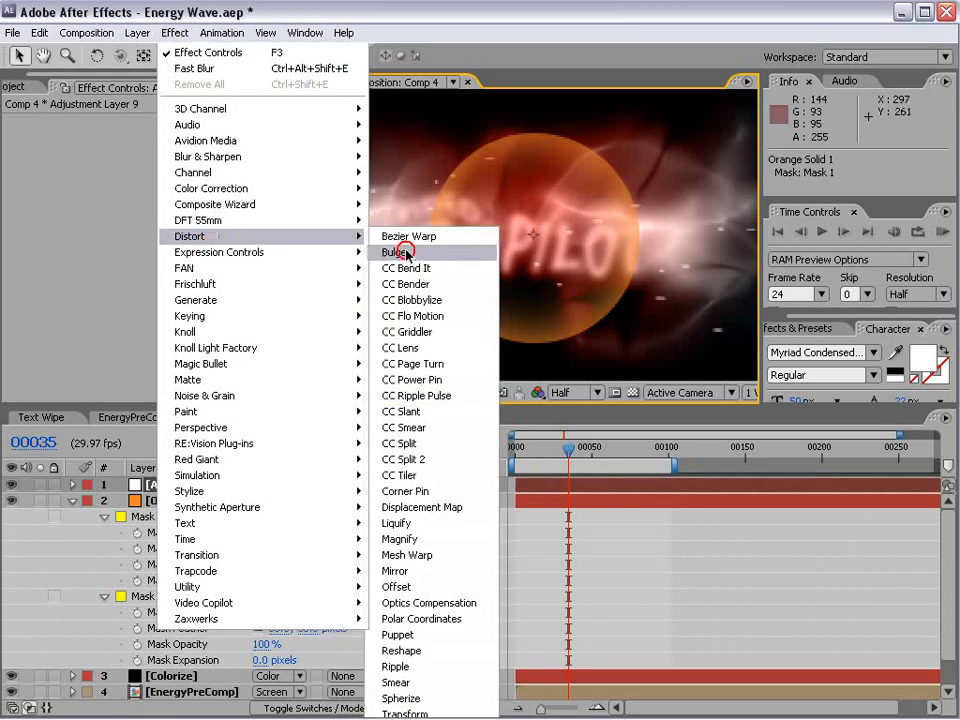
{"action": "left_click", "coordinate": [394, 251]}
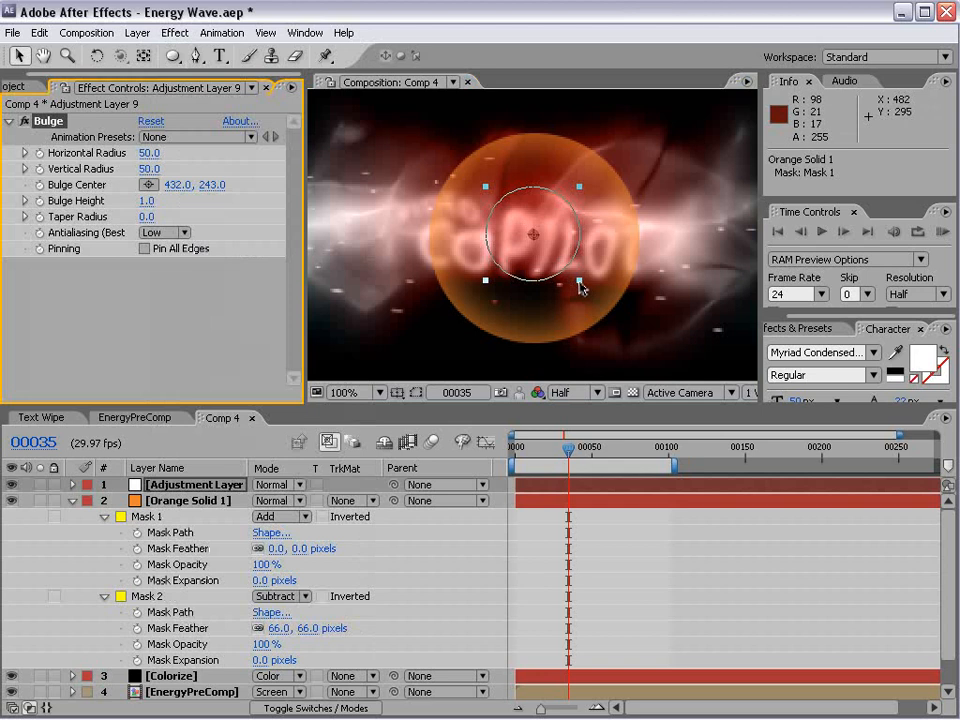
{"action": "left_click_drag", "start_coordinate": [578, 282], "coordinate": [638, 342]}
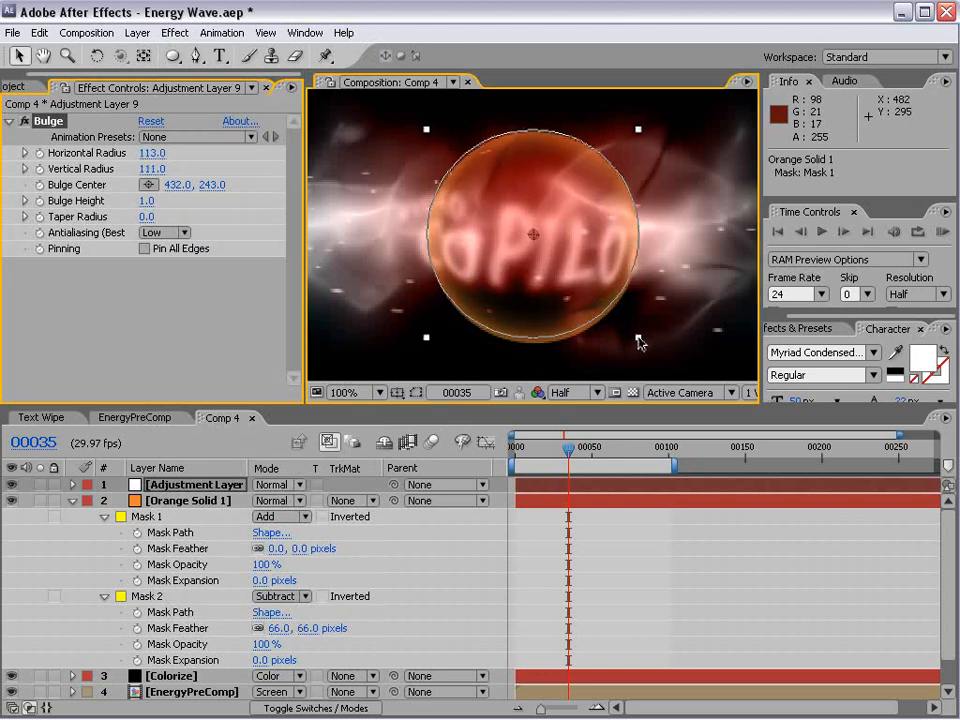
Step: Match the bulge to the orb's edge (radii about 113 by 117) and open the effects list
{"action": "left_click_drag", "start_coordinate": [568, 447], "coordinate": [558, 447]}
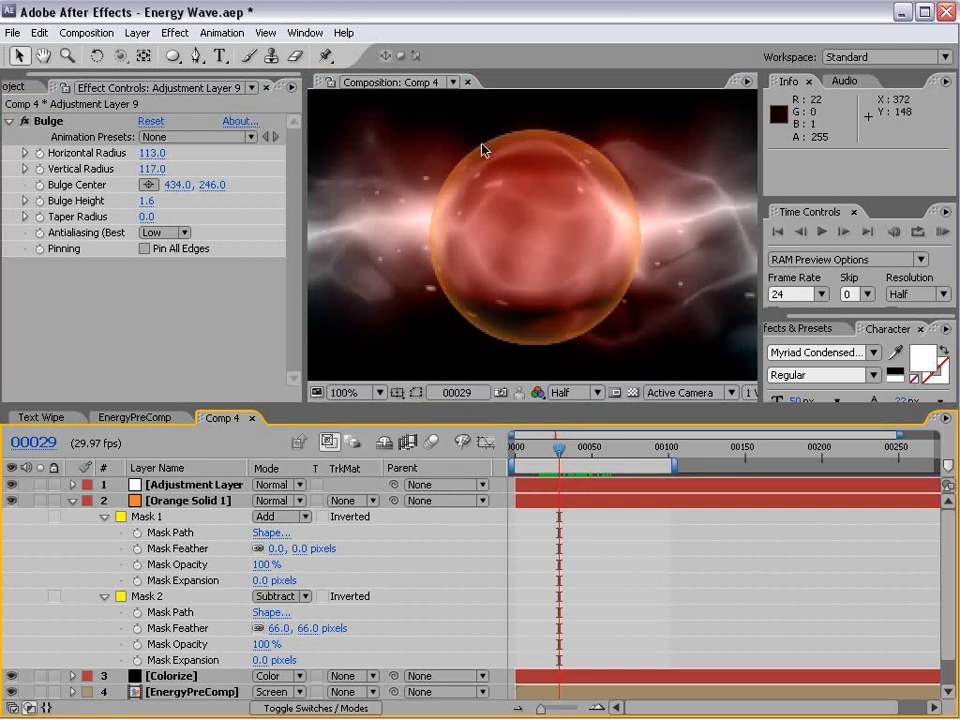
{"action": "left_click", "coordinate": [194, 484]}
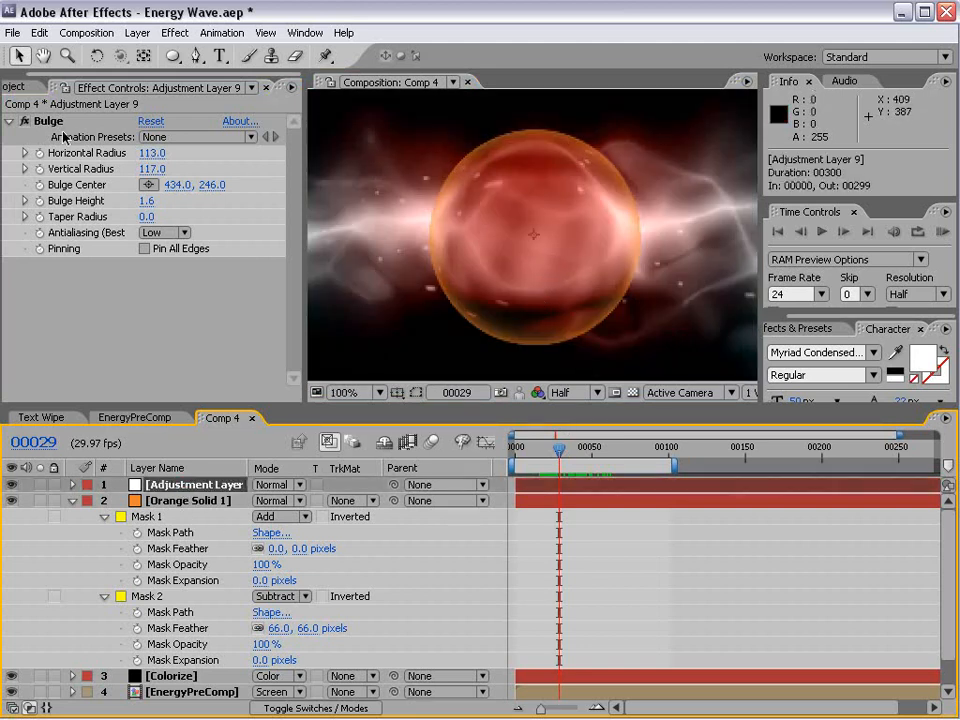
{"action": "left_click", "coordinate": [174, 32]}
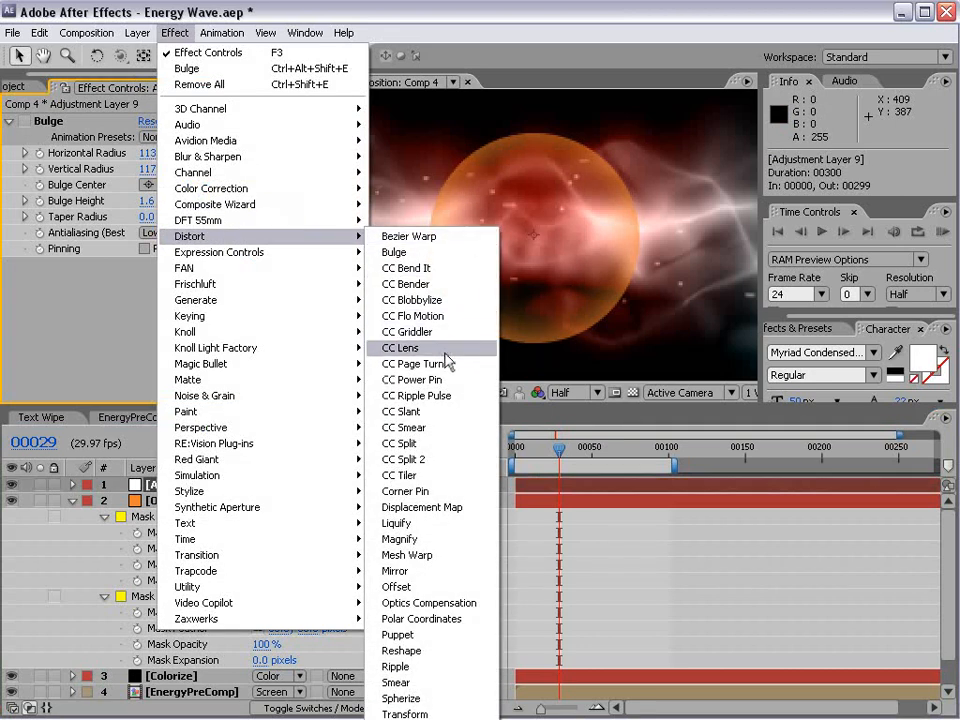
Step: Apply CC Lens to the adjustment layer, raise Convergence to 100, and preview the warped orb
{"action": "left_click", "coordinate": [400, 347]}
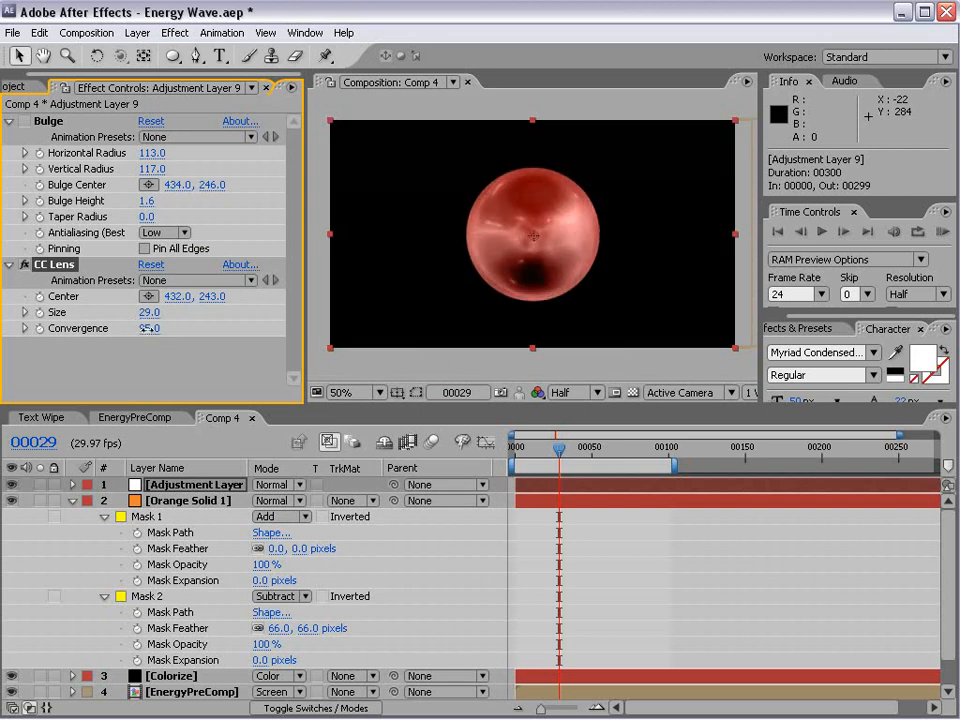
{"action": "left_click_drag", "start_coordinate": [559, 447], "coordinate": [572, 447]}
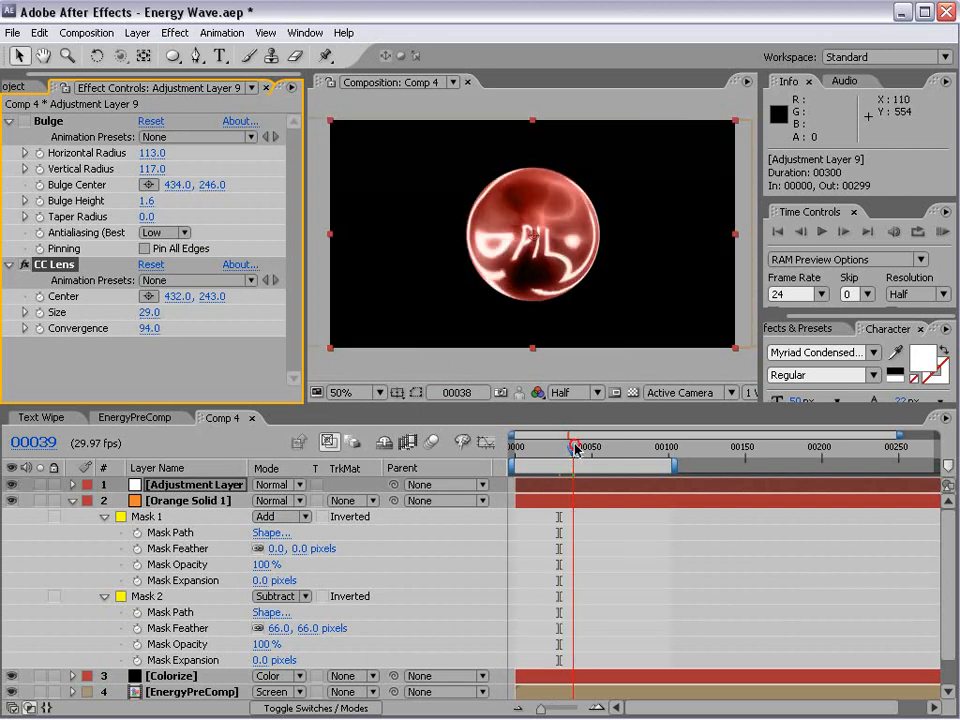
{"action": "left_click_drag", "start_coordinate": [572, 447], "coordinate": [548, 447]}
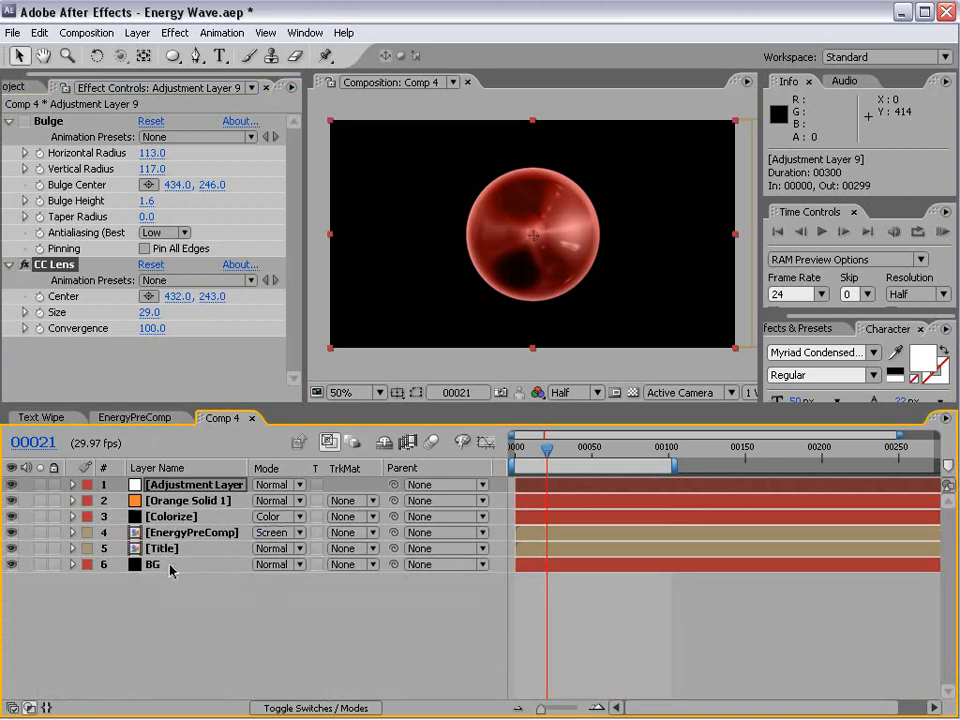
Step: Duplicate Colorize through BG, then pre-compose Orange Solid 1 through BG 2 into Pre-comp 3
{"action": "left_click", "coordinate": [186, 500]}
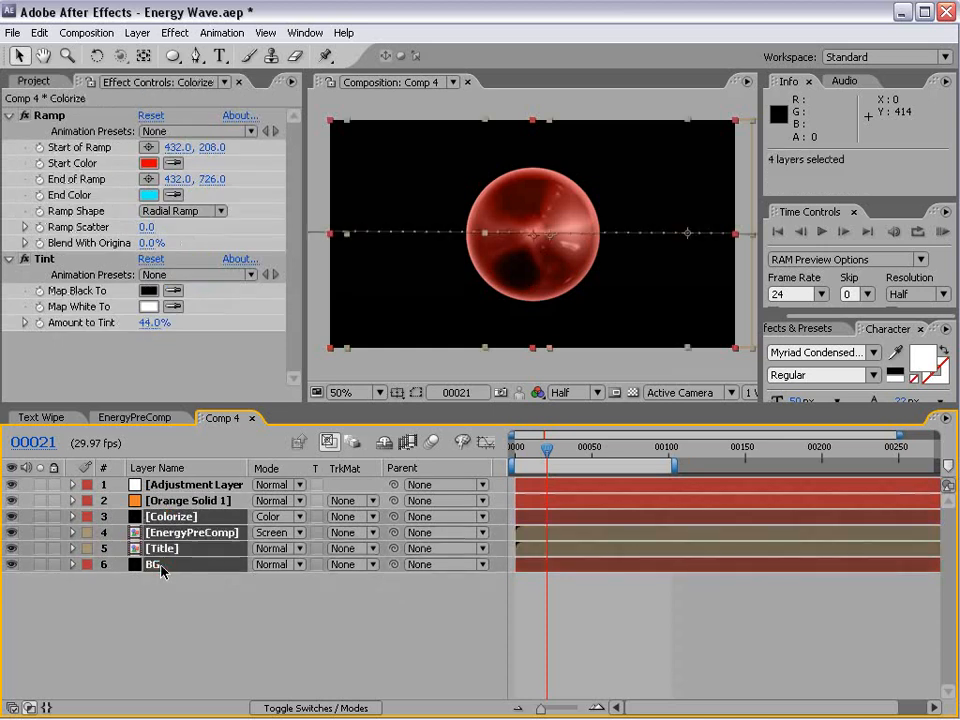
{"action": "mouse_move", "coordinate": [152, 570]}
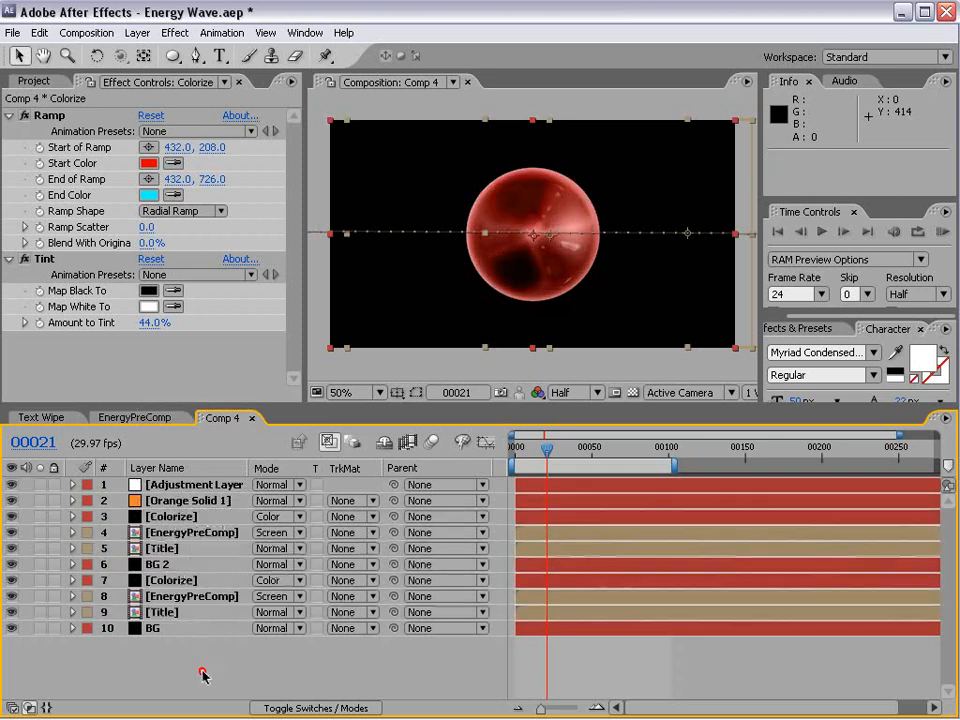
{"action": "left_click", "coordinate": [157, 564]}
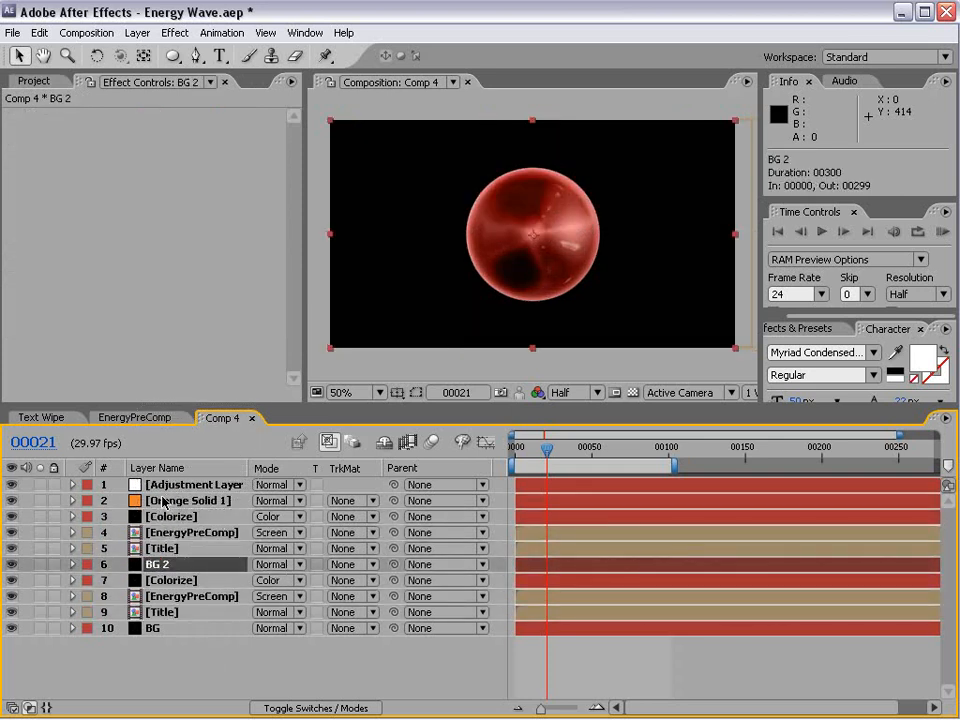
{"action": "left_click", "coordinate": [137, 33]}
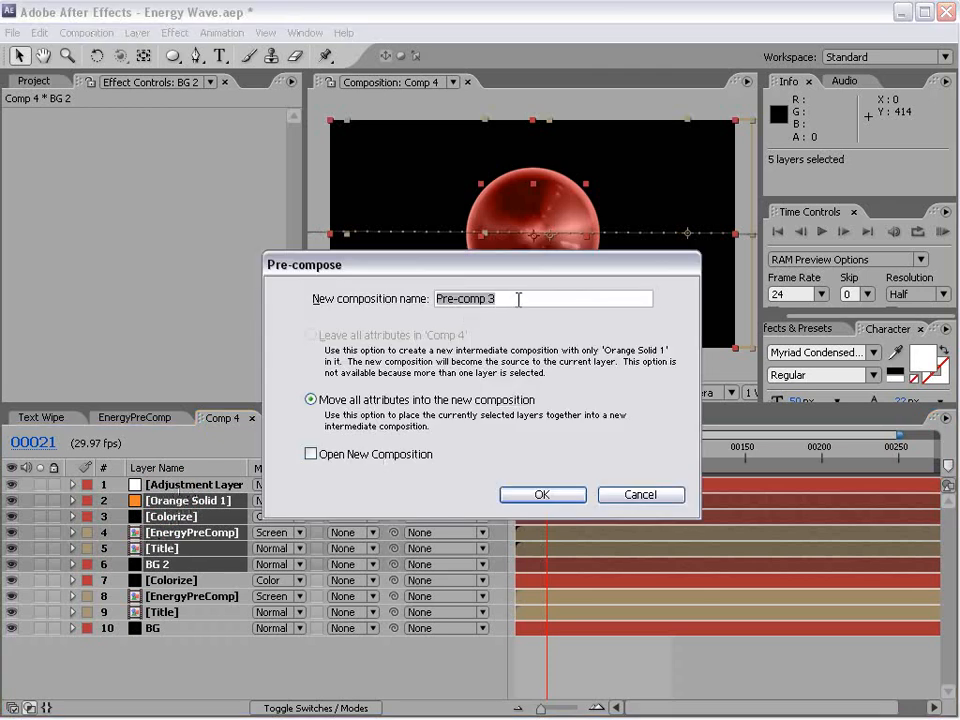
{"action": "left_click", "coordinate": [542, 494]}
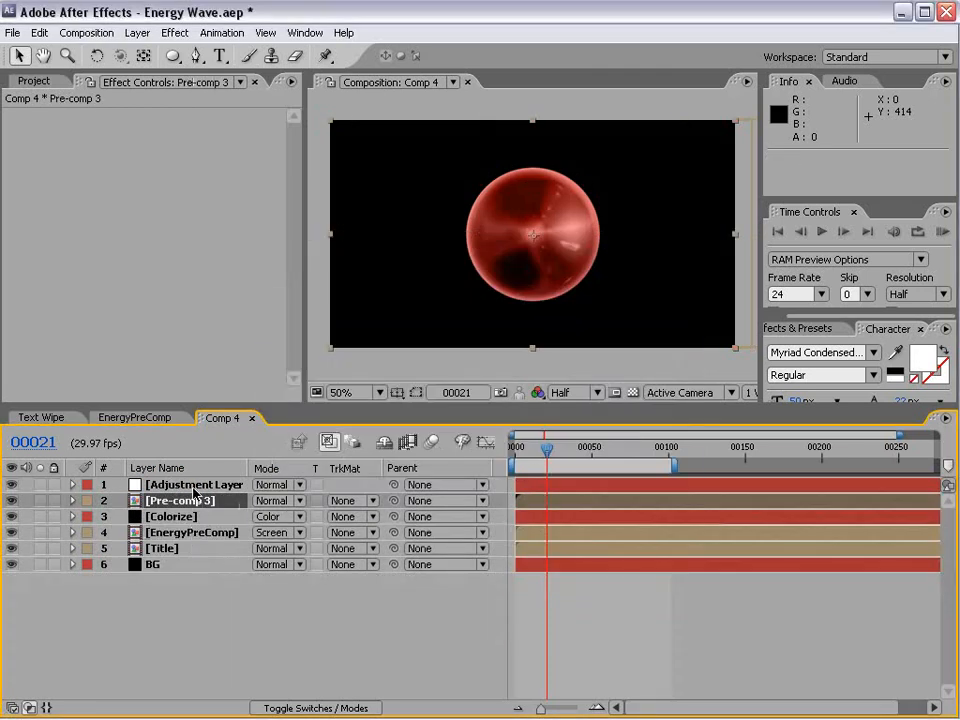
Step: Move the CC Lens effect from the adjustment layer onto Pre-comp 3
{"action": "left_click", "coordinate": [194, 484]}
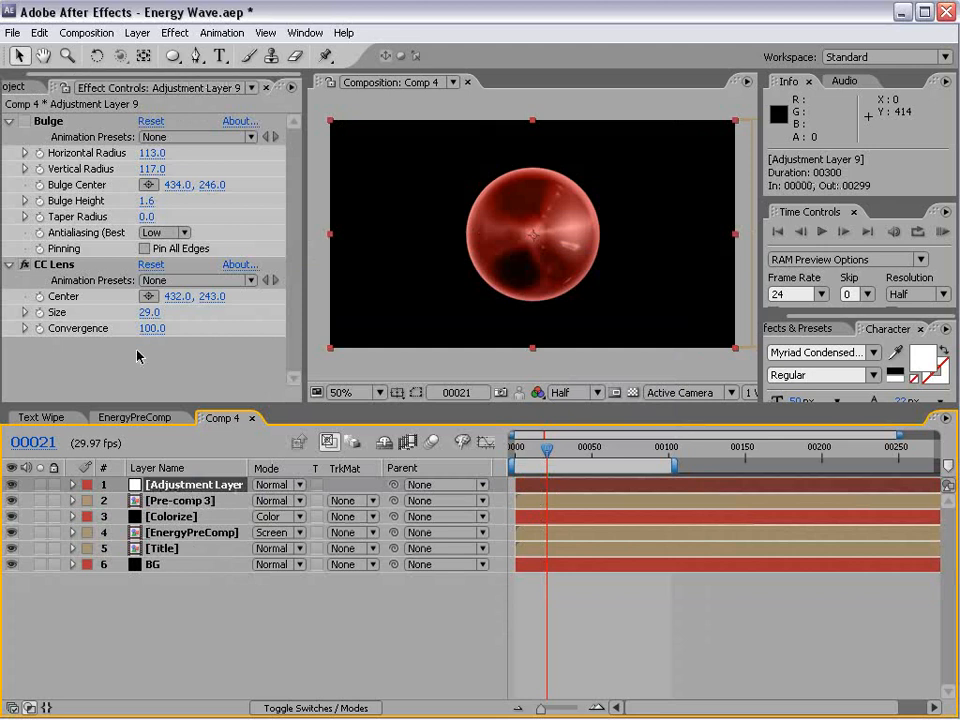
{"action": "mouse_move", "coordinate": [62, 261]}
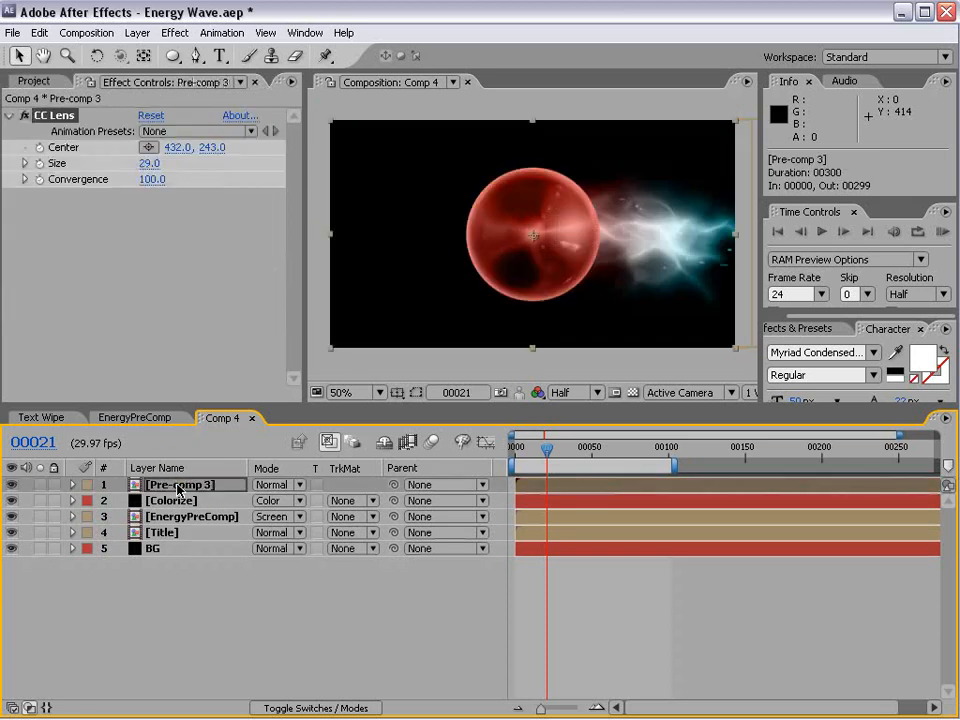
{"action": "left_click", "coordinate": [11, 484]}
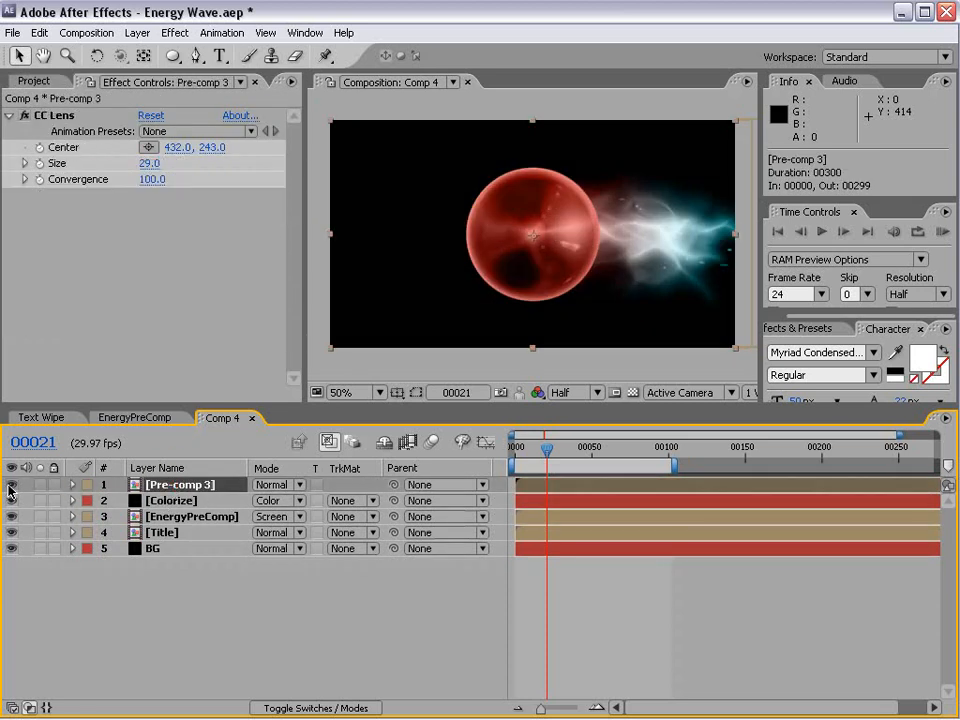
{"action": "mouse_move", "coordinate": [567, 462]}
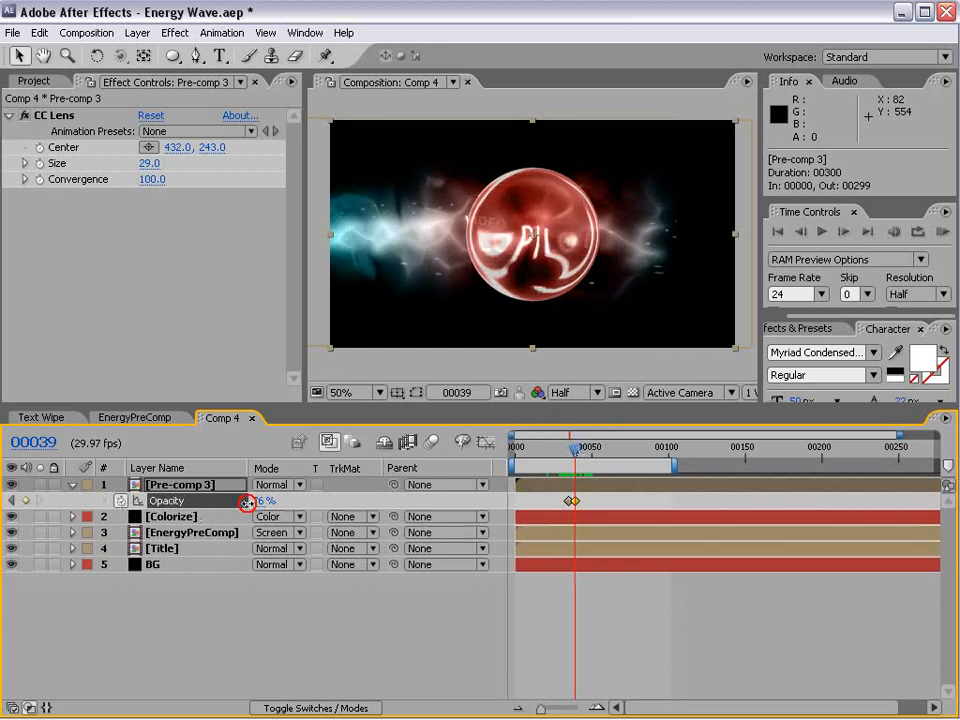
Step: Keyframe Pre-comp 3 Opacity from 100% at frame 32 to 0% at frame 51, scrubbing to check
{"action": "left_click_drag", "start_coordinate": [575, 447], "coordinate": [565, 447]}
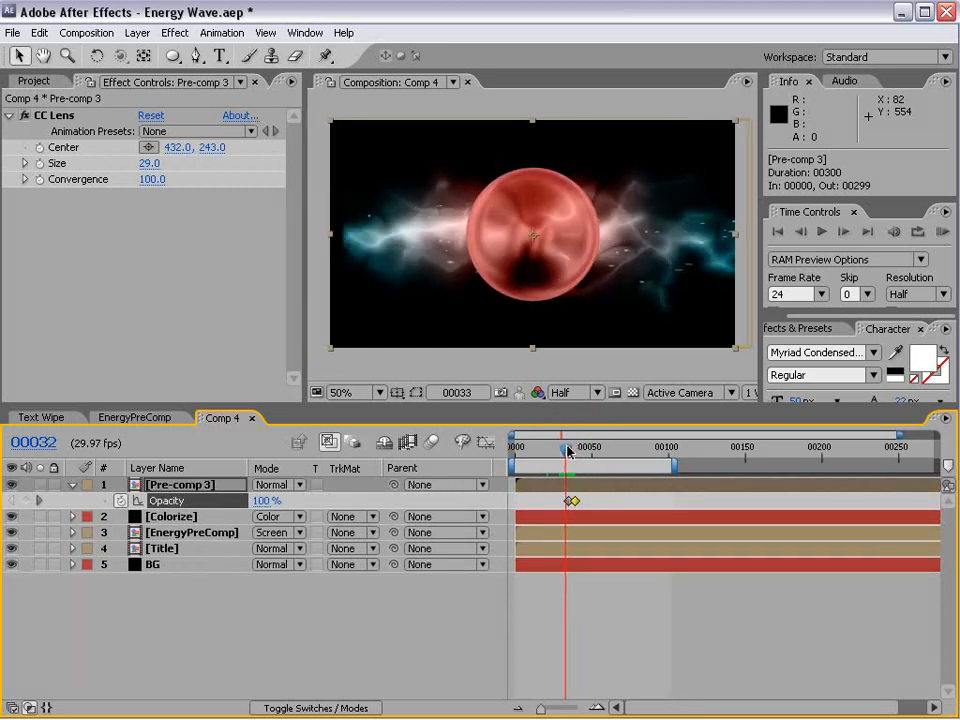
{"action": "left_click_drag", "start_coordinate": [565, 447], "coordinate": [547, 447]}
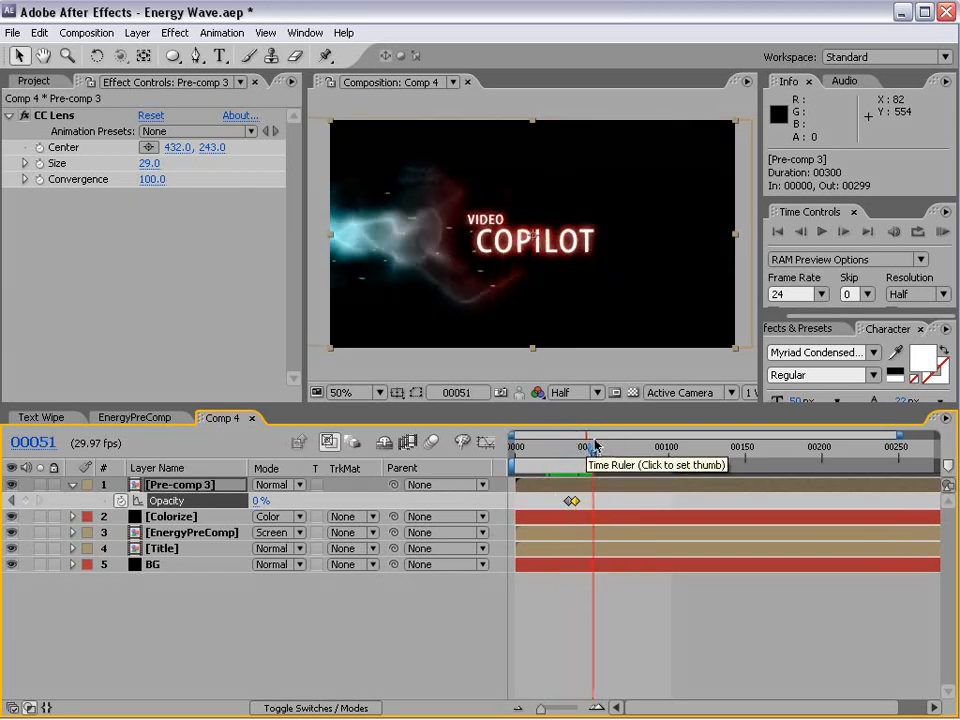
{"action": "left_click", "coordinate": [841, 231]}
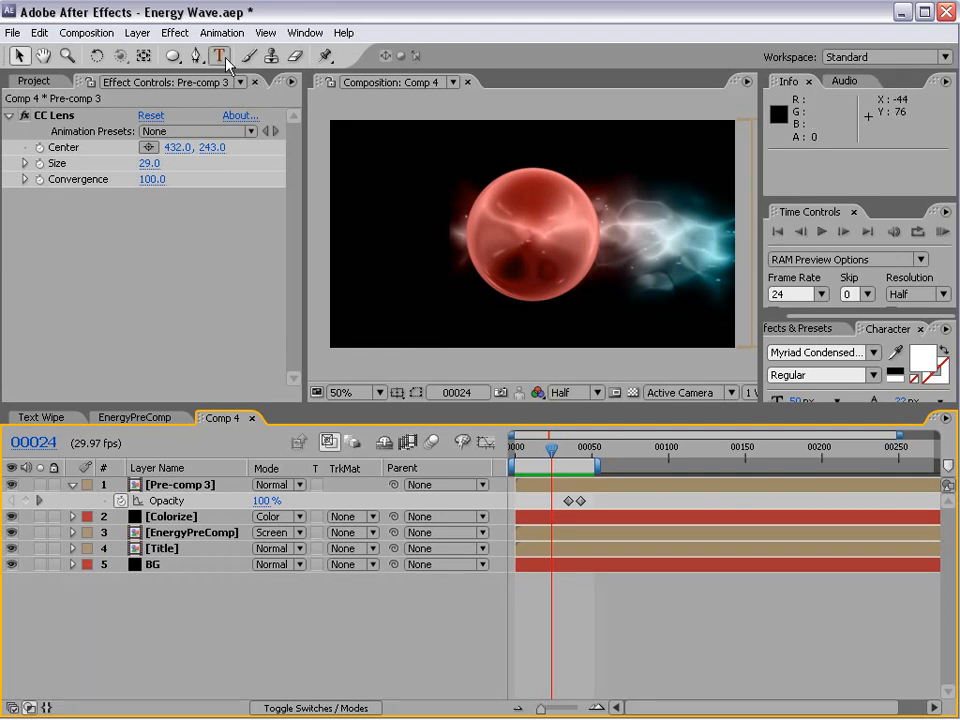
{"action": "mouse_move", "coordinate": [137, 32]}
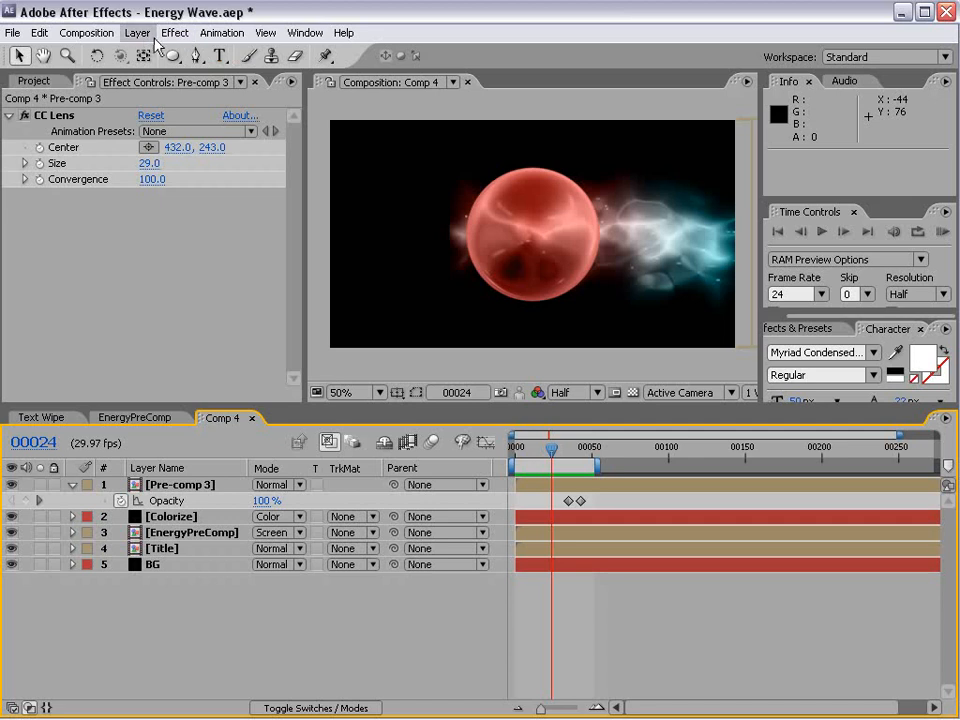
{"action": "mouse_move", "coordinate": [614, 565]}
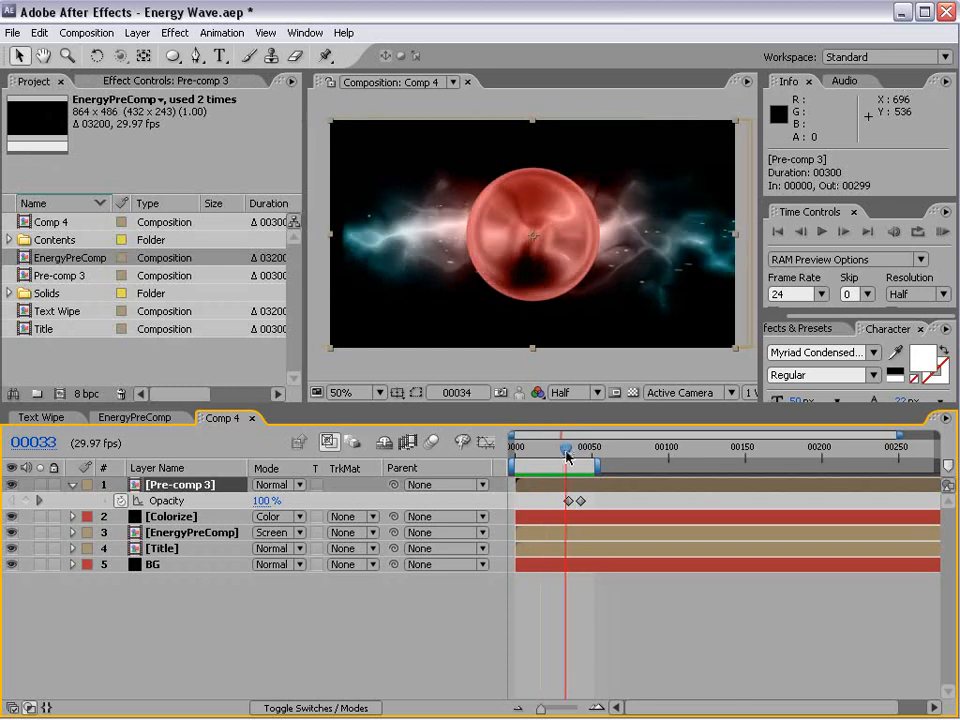
Step: Scrub Comp 4's opening frames back and forth to check the orb fading over the wave
{"action": "left_click_drag", "start_coordinate": [567, 447], "coordinate": [540, 447]}
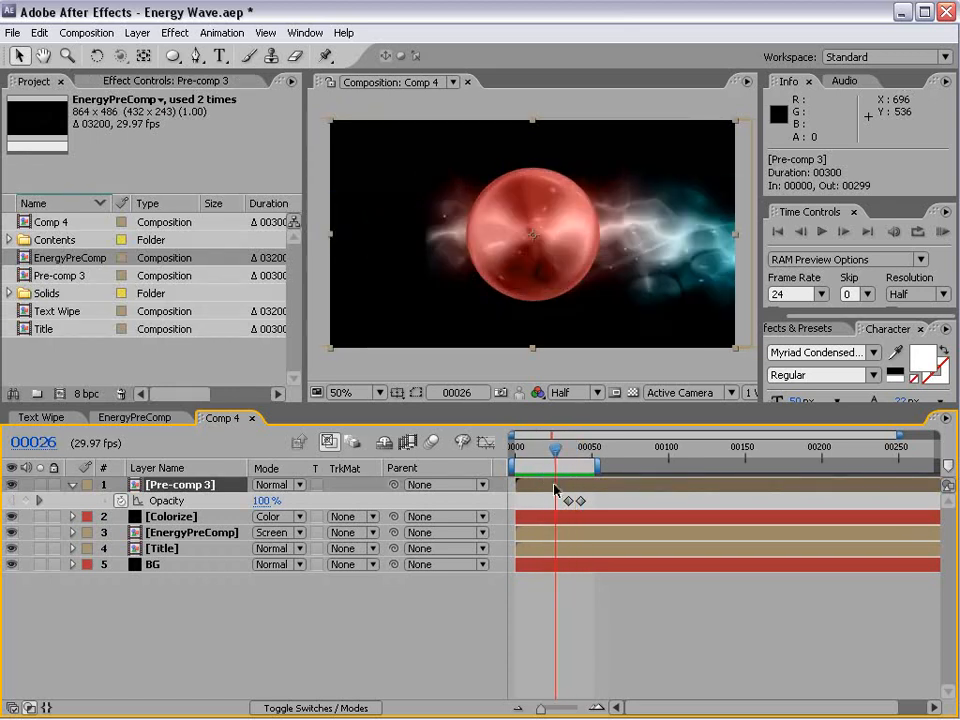
{"action": "left_click_drag", "start_coordinate": [555, 447], "coordinate": [567, 447]}
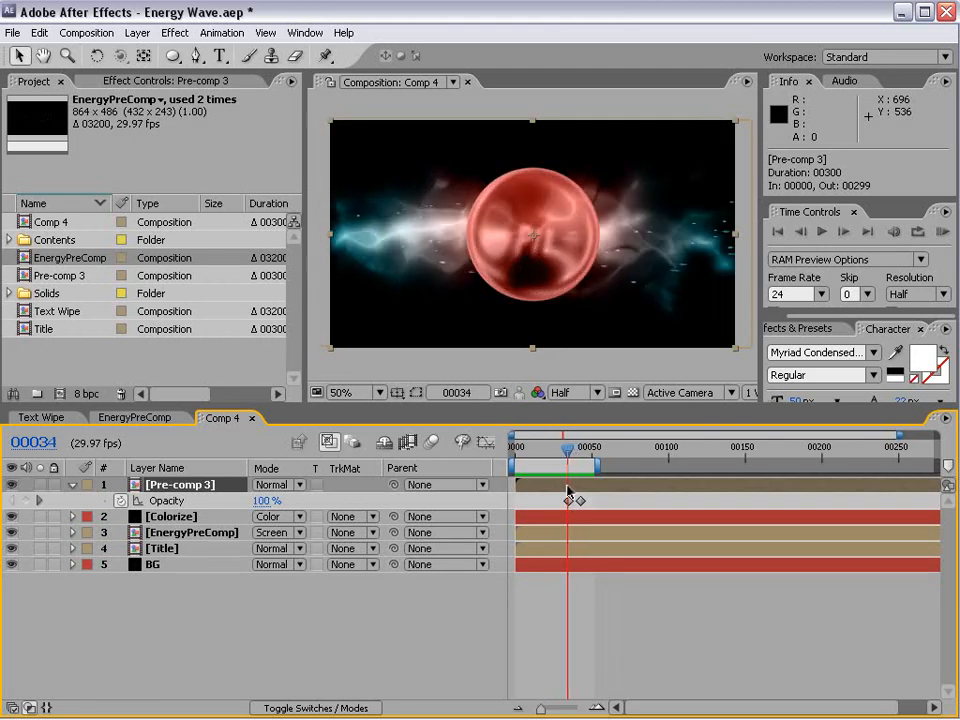